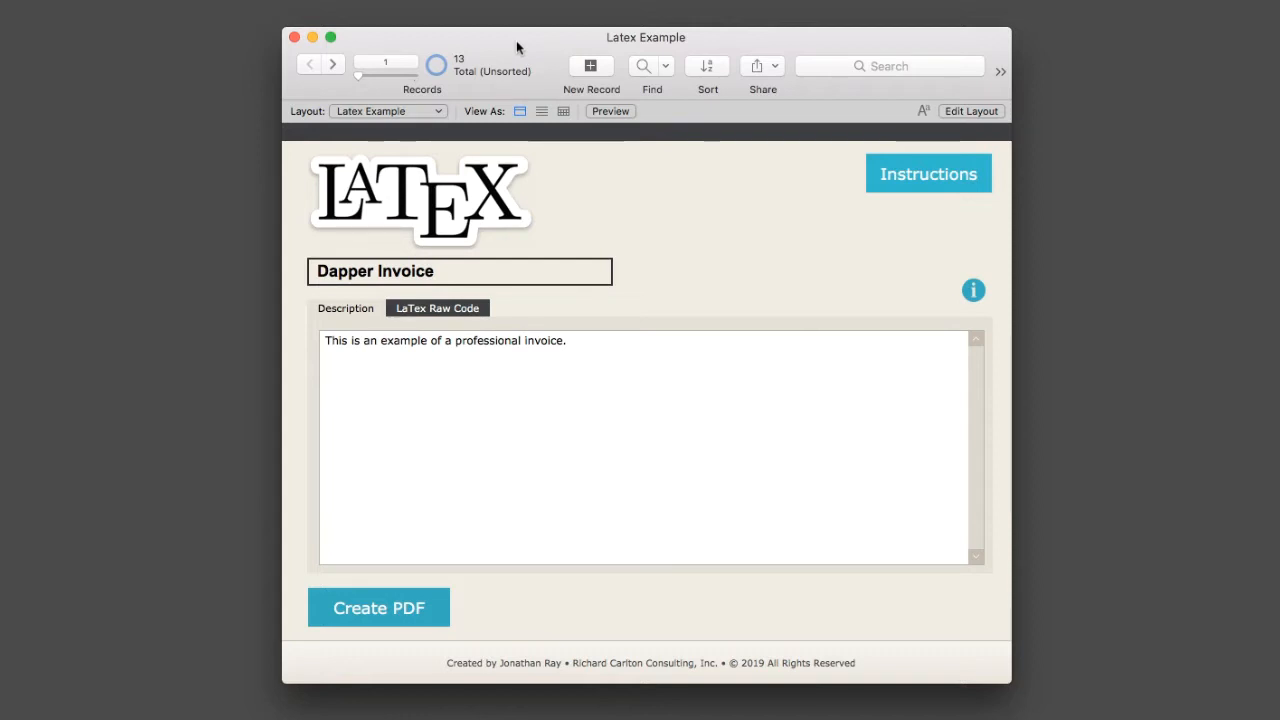
pyautogui.moveTo(674, 192)
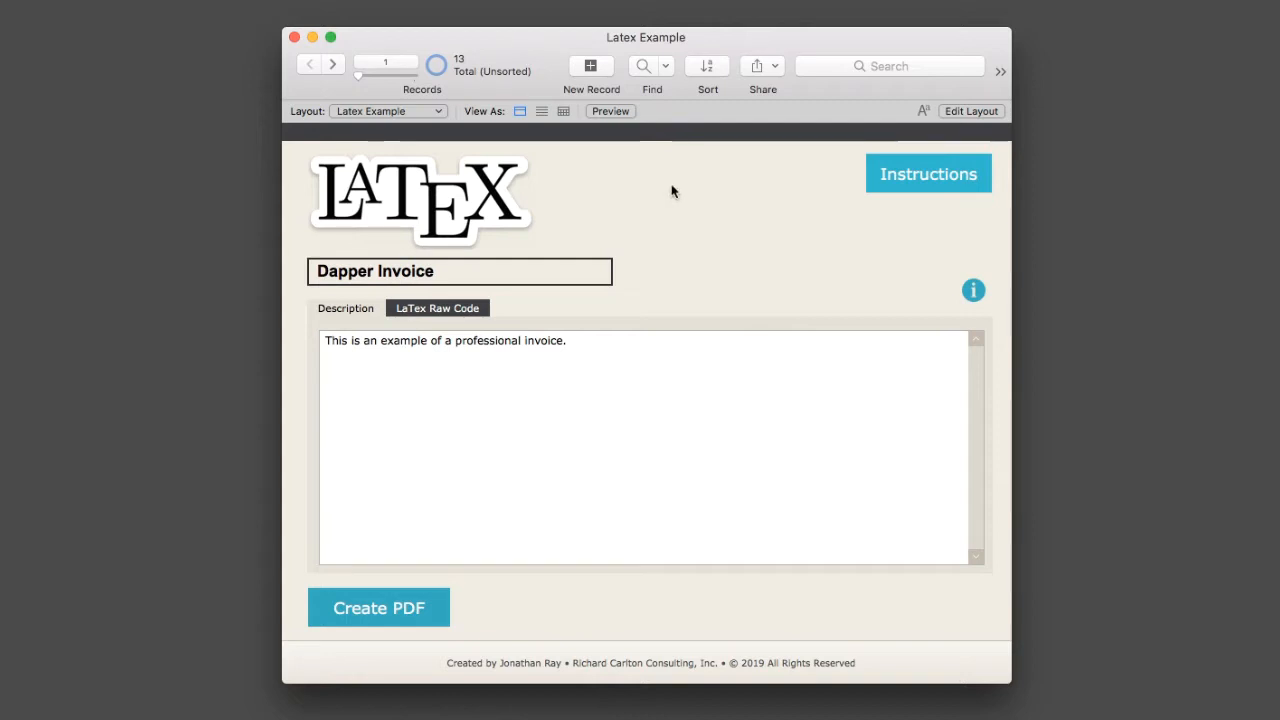
pyautogui.moveTo(904, 218)
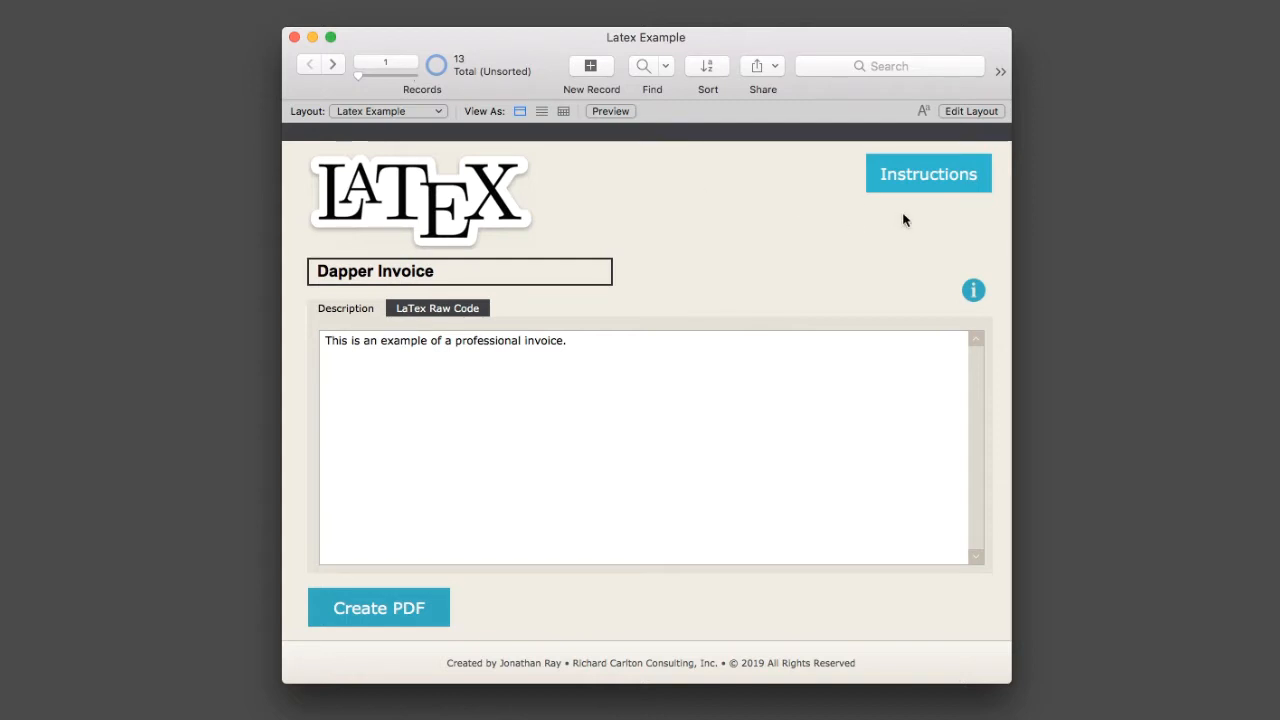
pyautogui.moveTo(908, 180)
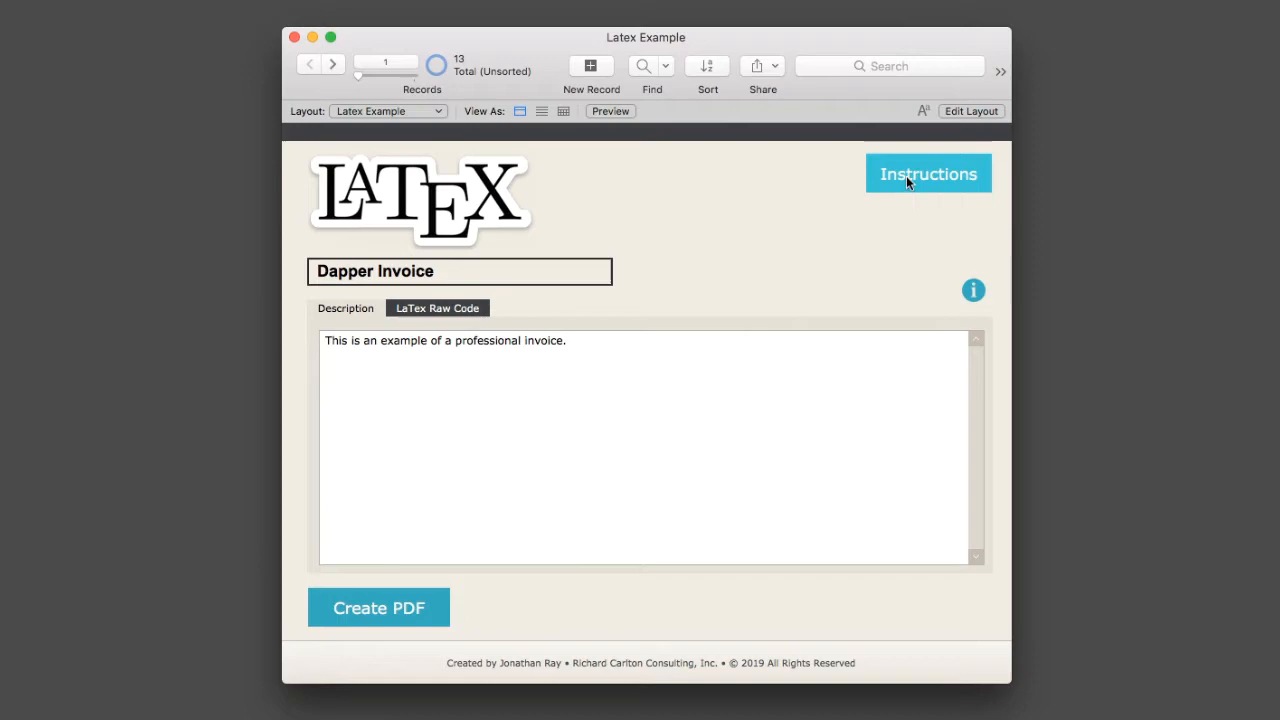
# - Show the Setting Up LaTex instructions and read down to the TexDocuments.zip attachment
pyautogui.click(928, 172)
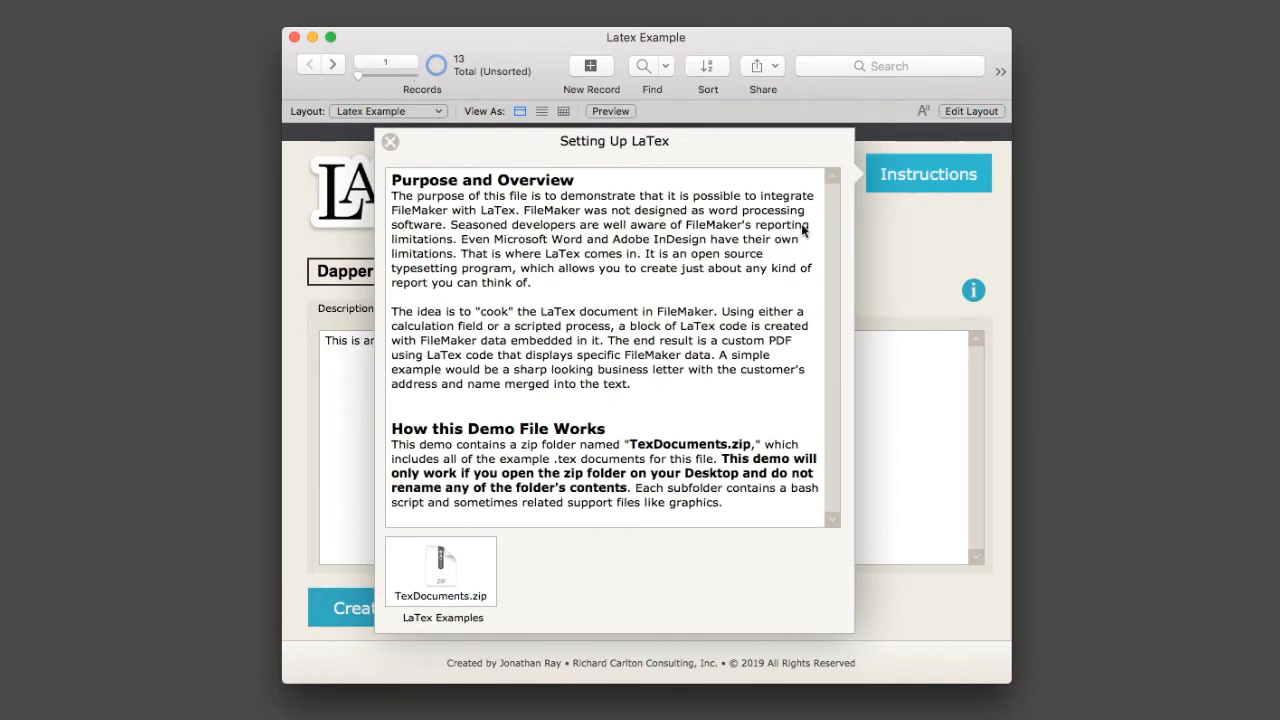
pyautogui.scroll(-3)
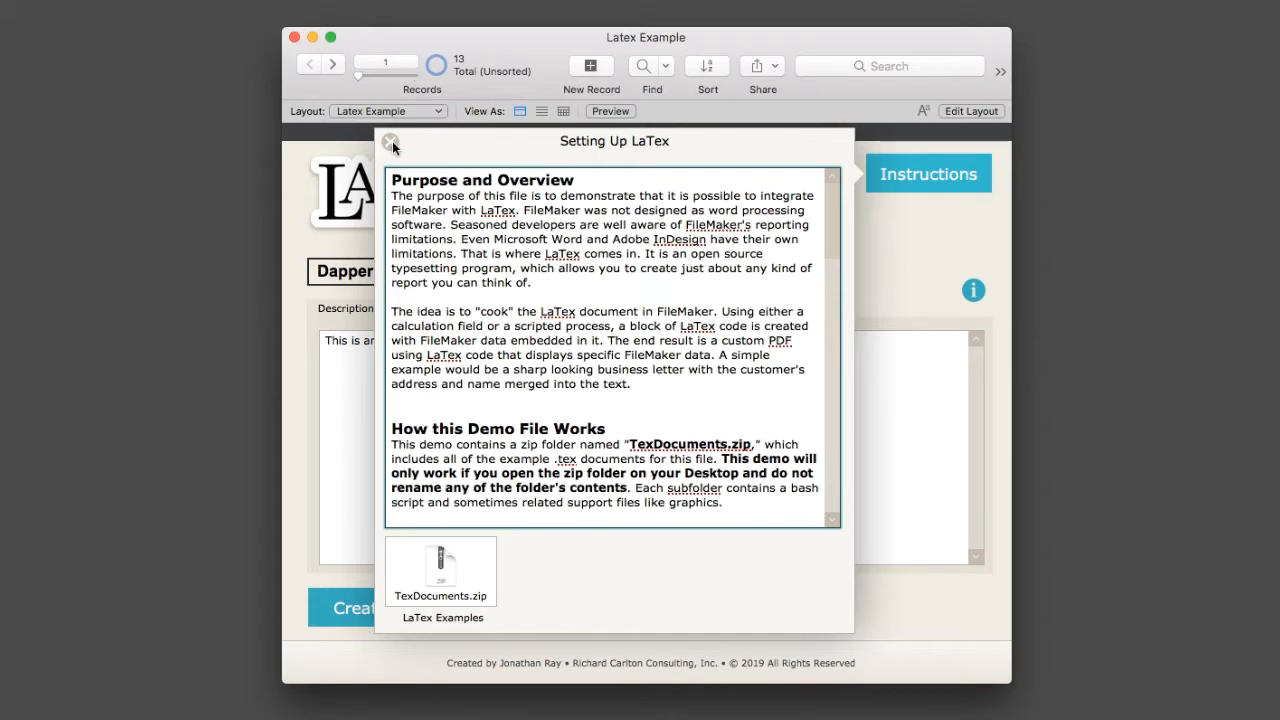
# - Leave the instructions, visit latex-project.org's Getting LaTeX page and reach the TeX Distributions section
pyautogui.click(390, 140)
pyautogui.write('latex-project.org/')
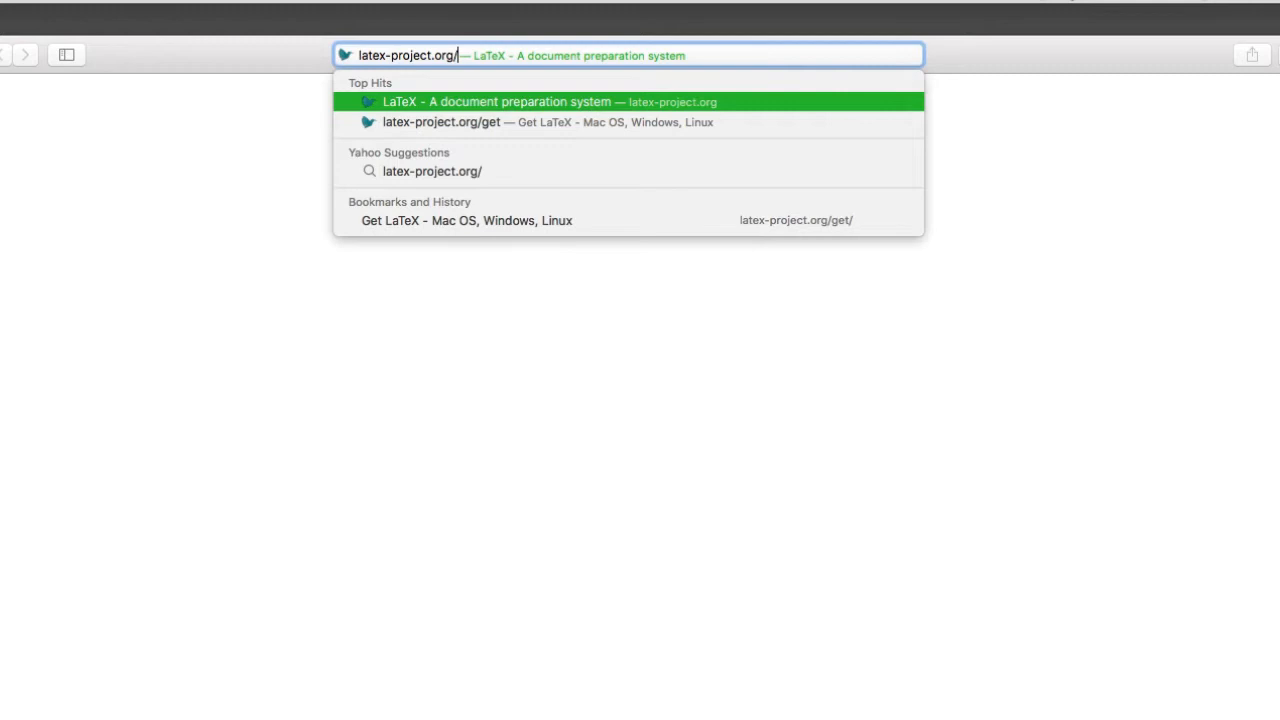
pyautogui.click(440, 122)
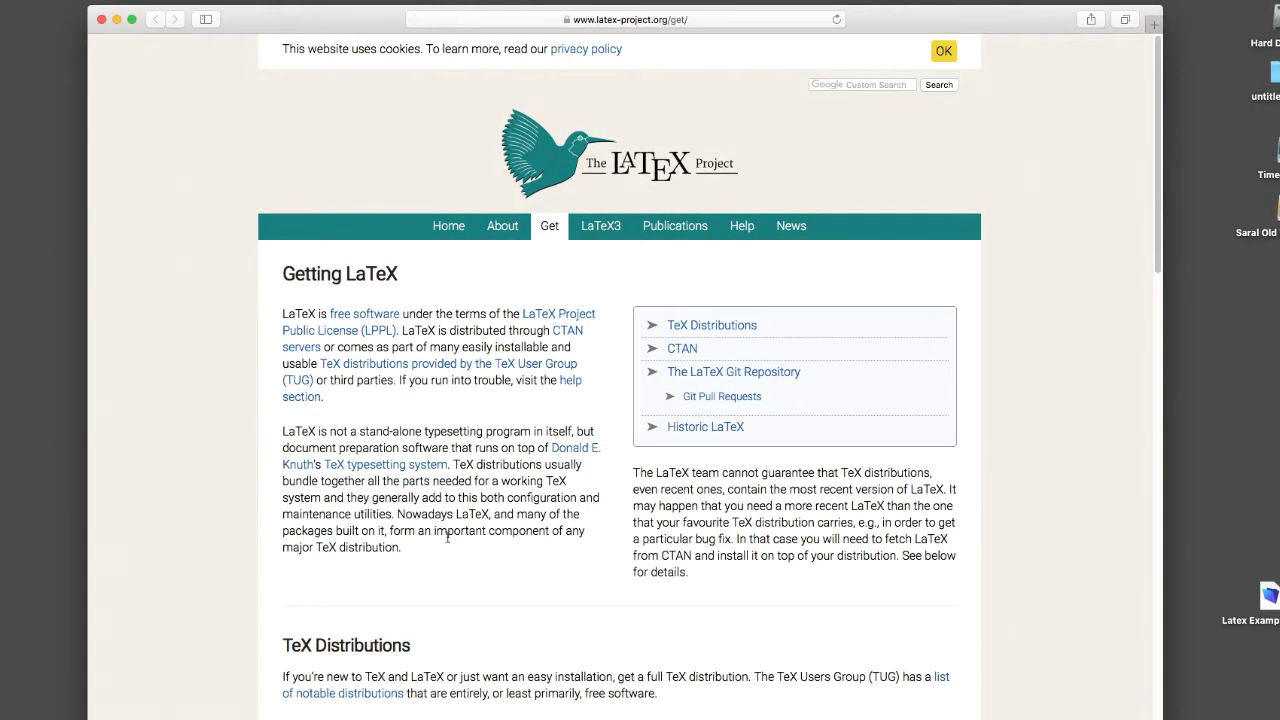
pyautogui.scroll(-3)
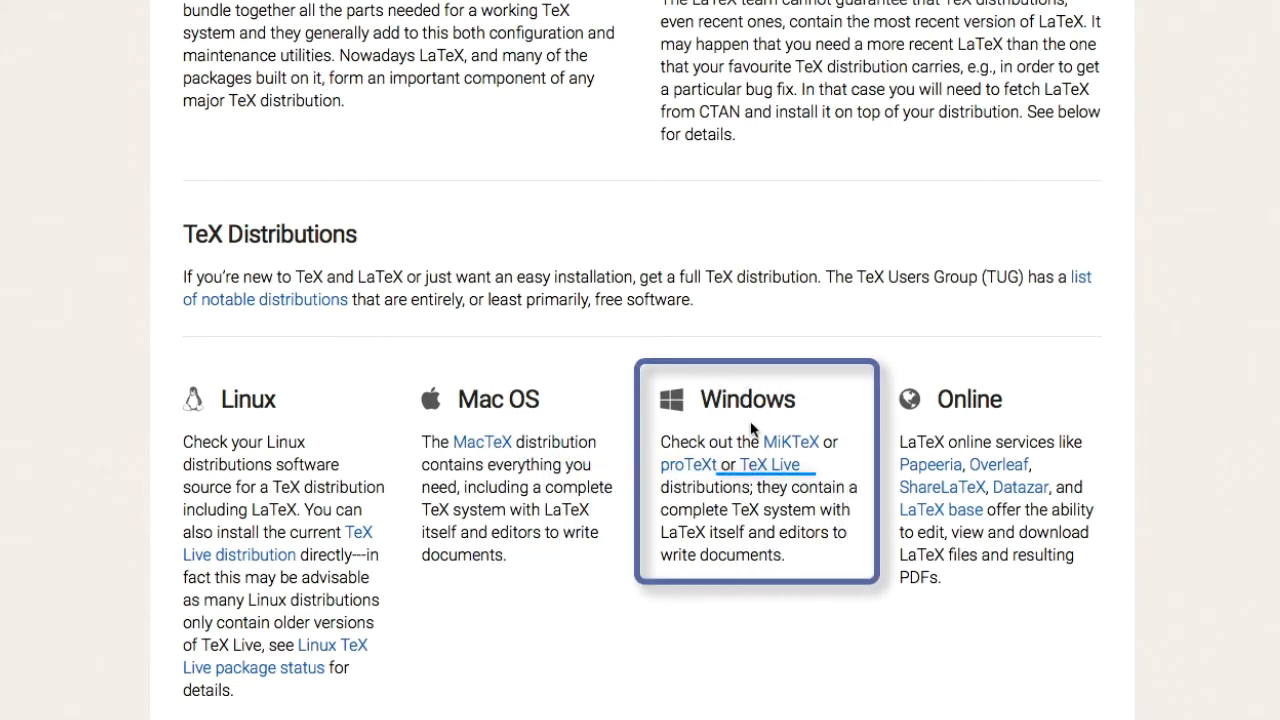
pyautogui.moveTo(764, 472)
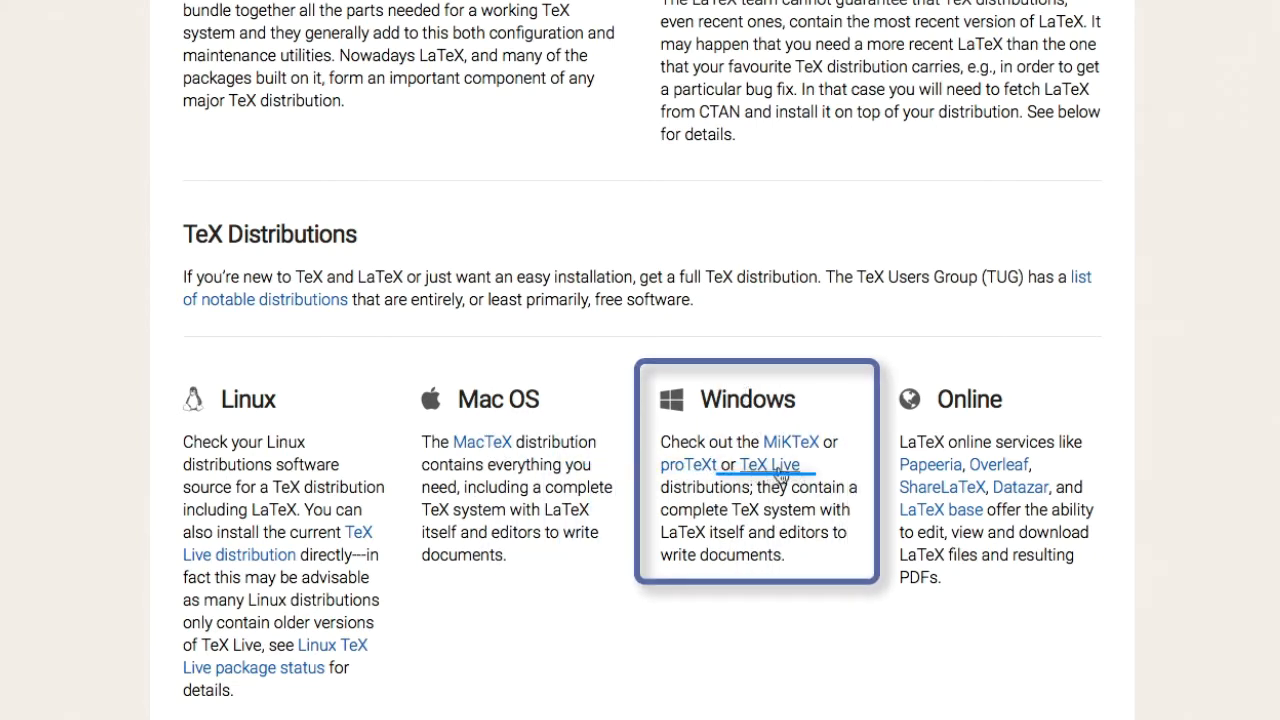
pyautogui.moveTo(786, 448)
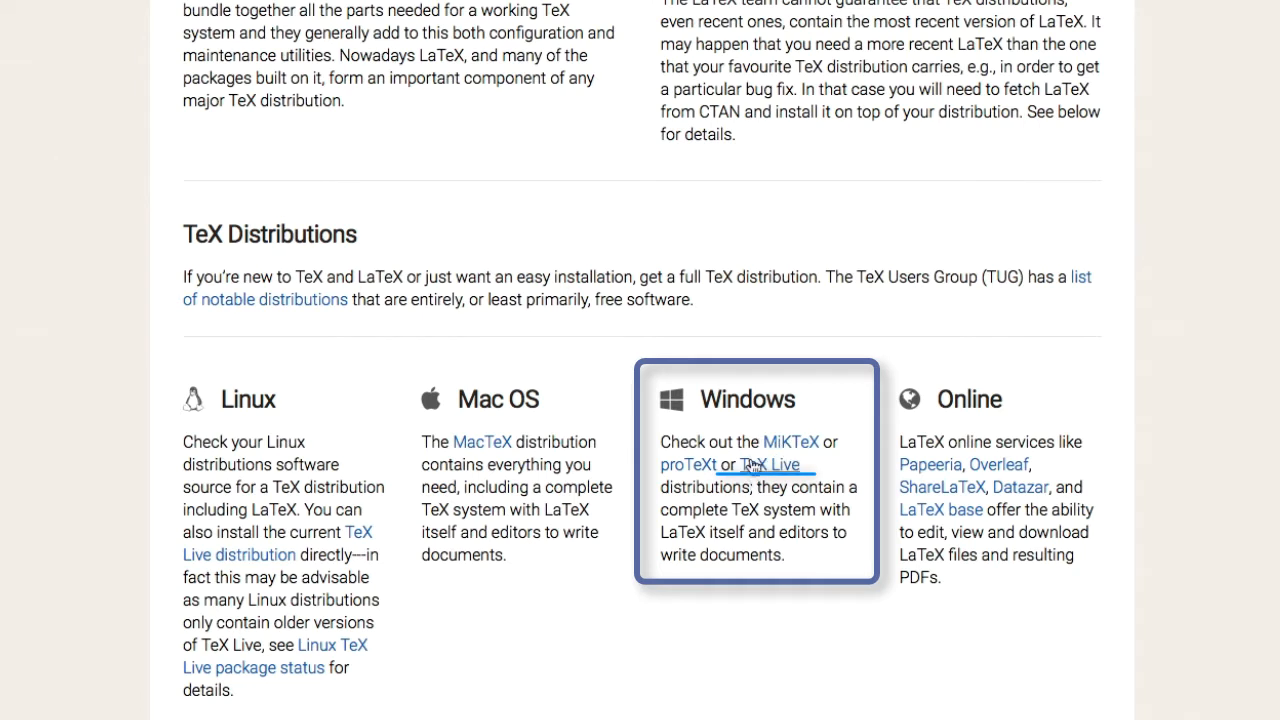
pyautogui.moveTo(760, 472)
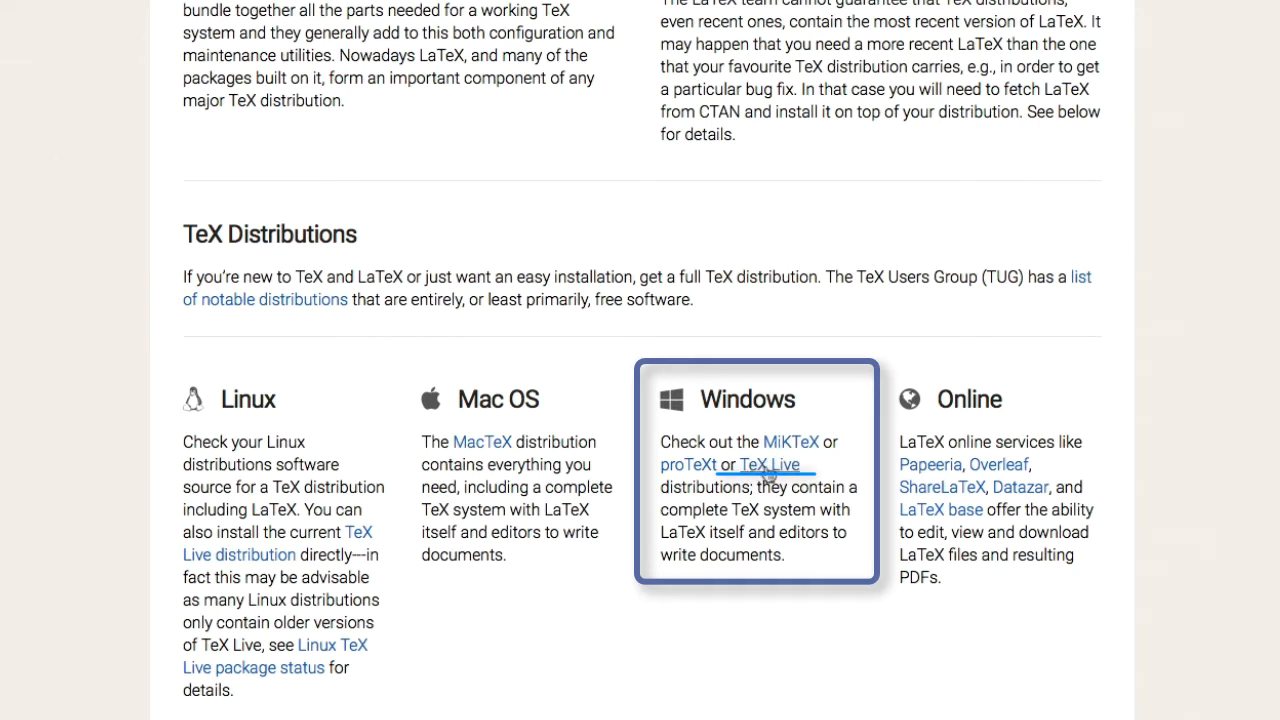
pyautogui.moveTo(396, 474)
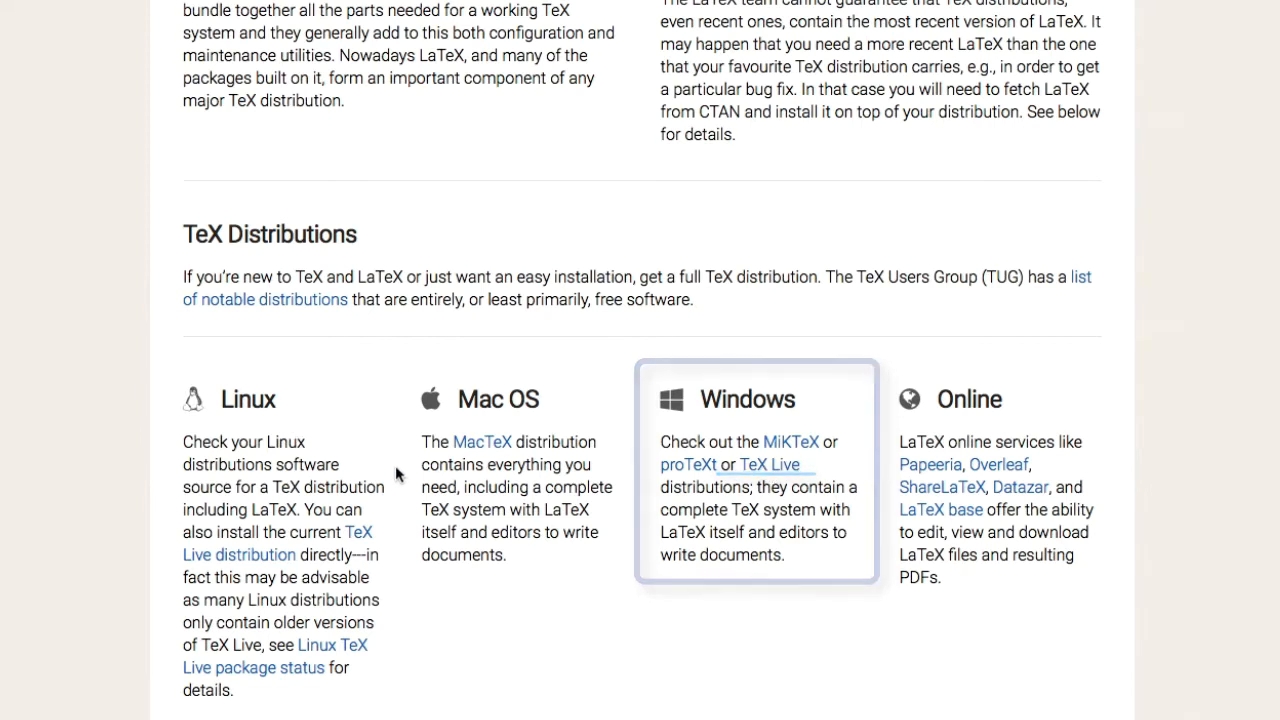
pyautogui.moveTo(478, 452)
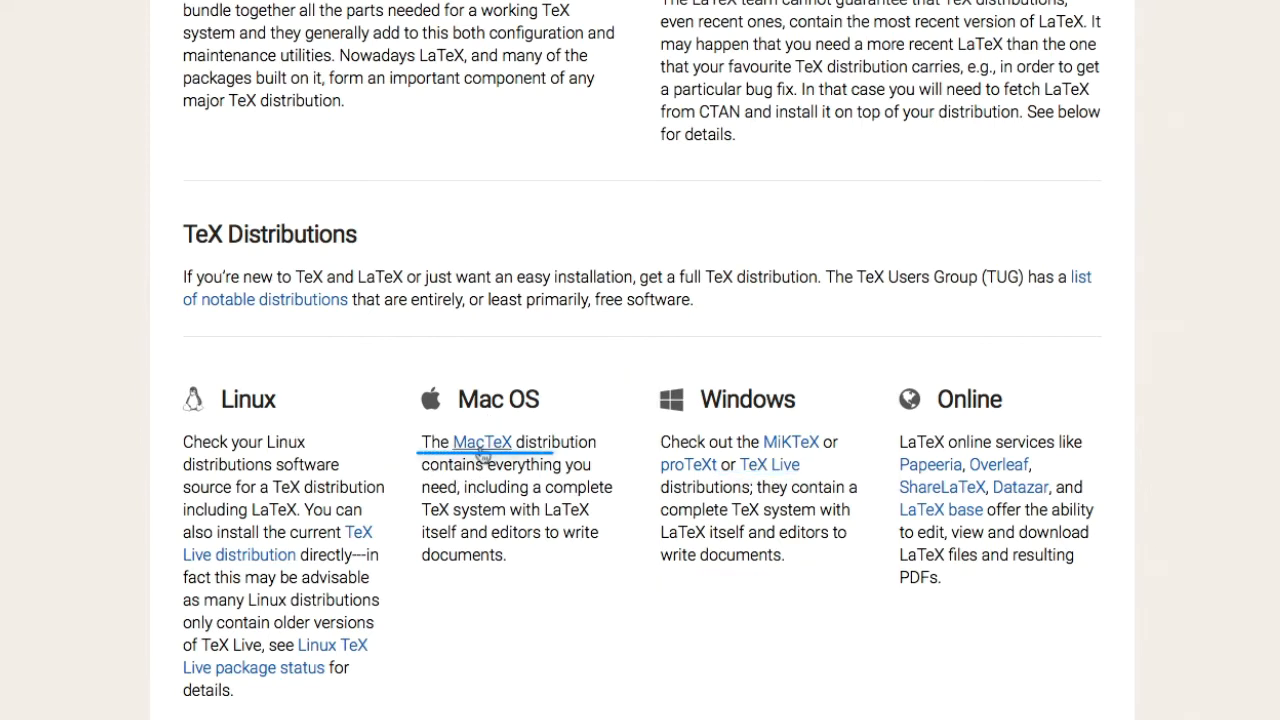
# - Start downloading mactex-20180417.pkg (about 3.42 GB) from TUG's MacTeX page and check its progress
pyautogui.click(480, 442)
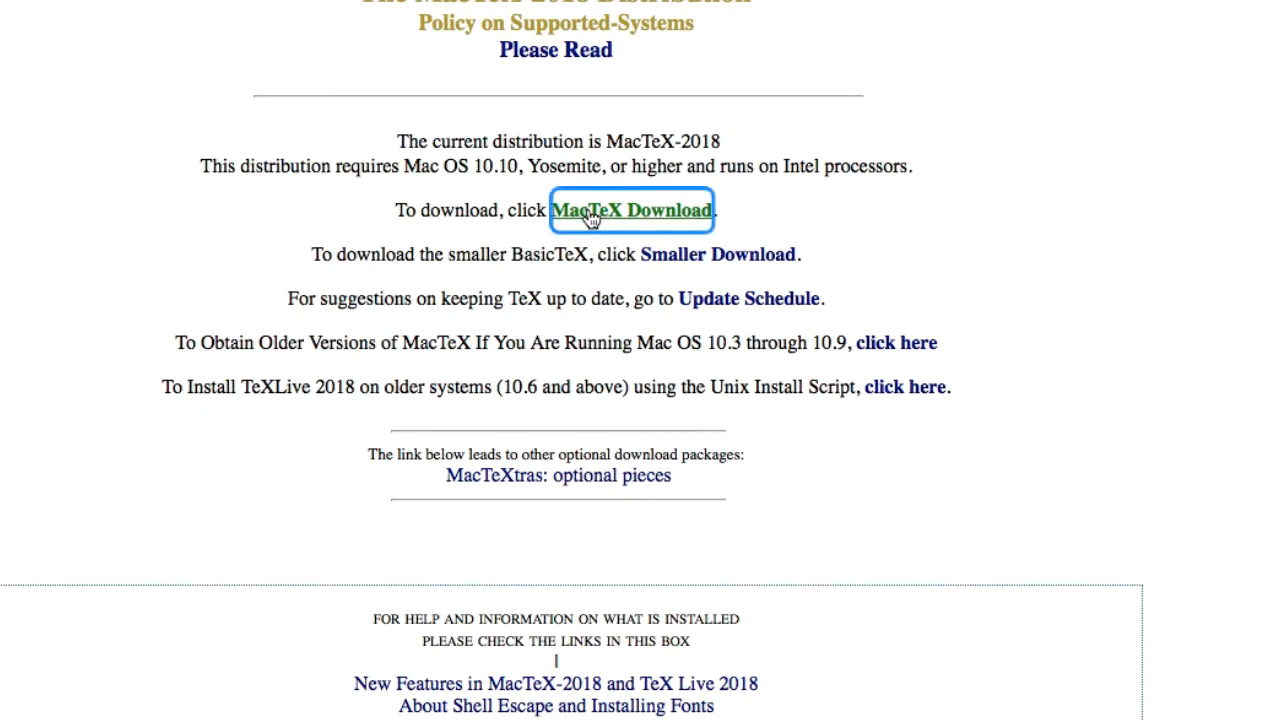
pyautogui.click(632, 210)
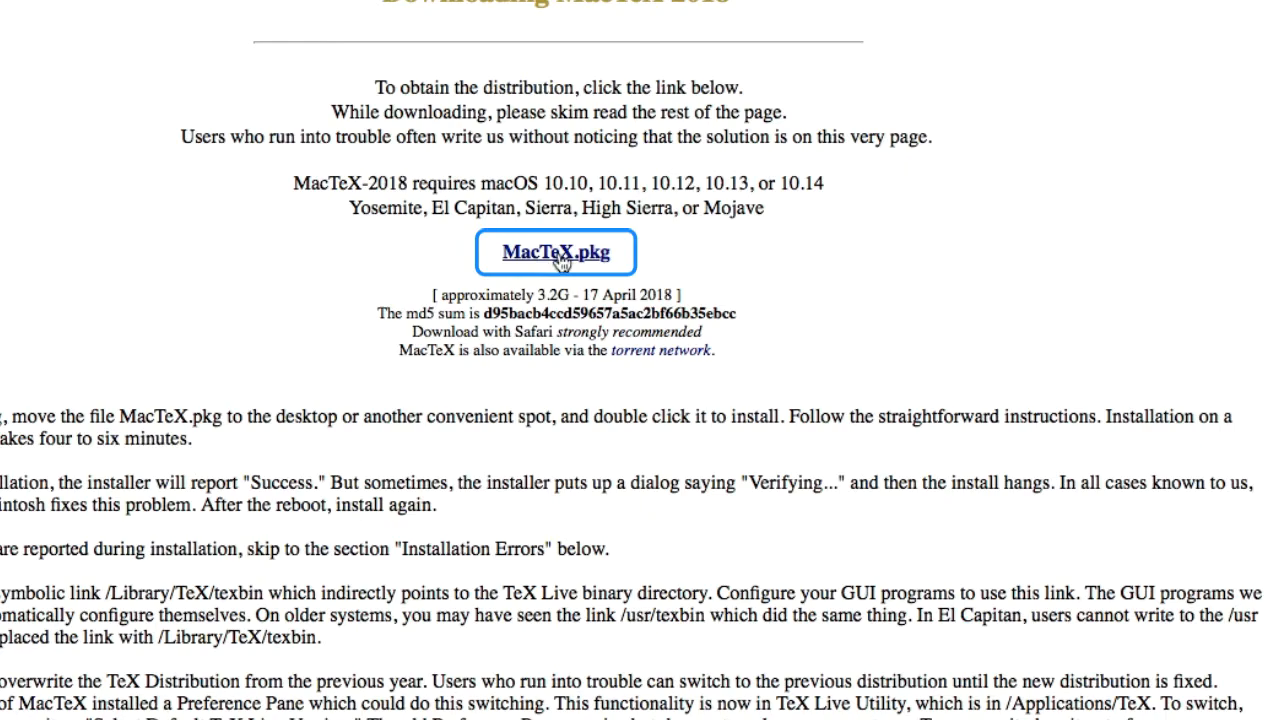
pyautogui.click(556, 252)
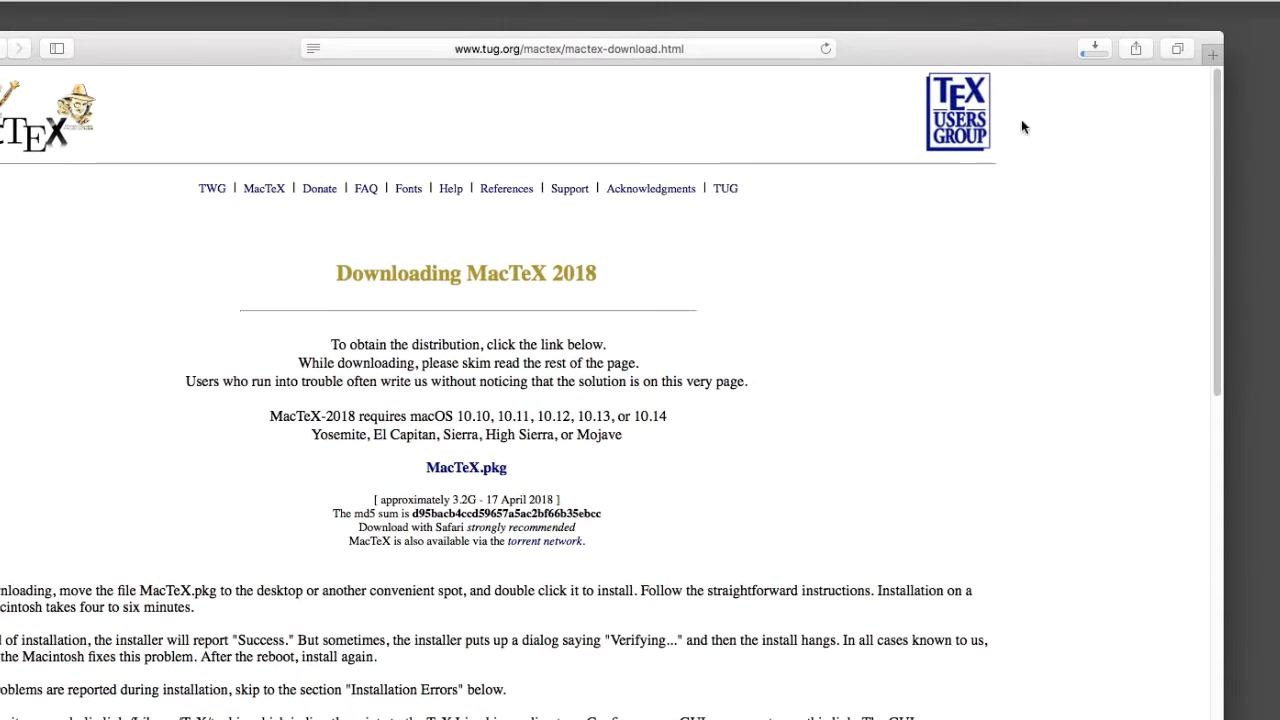
pyautogui.click(1092, 48)
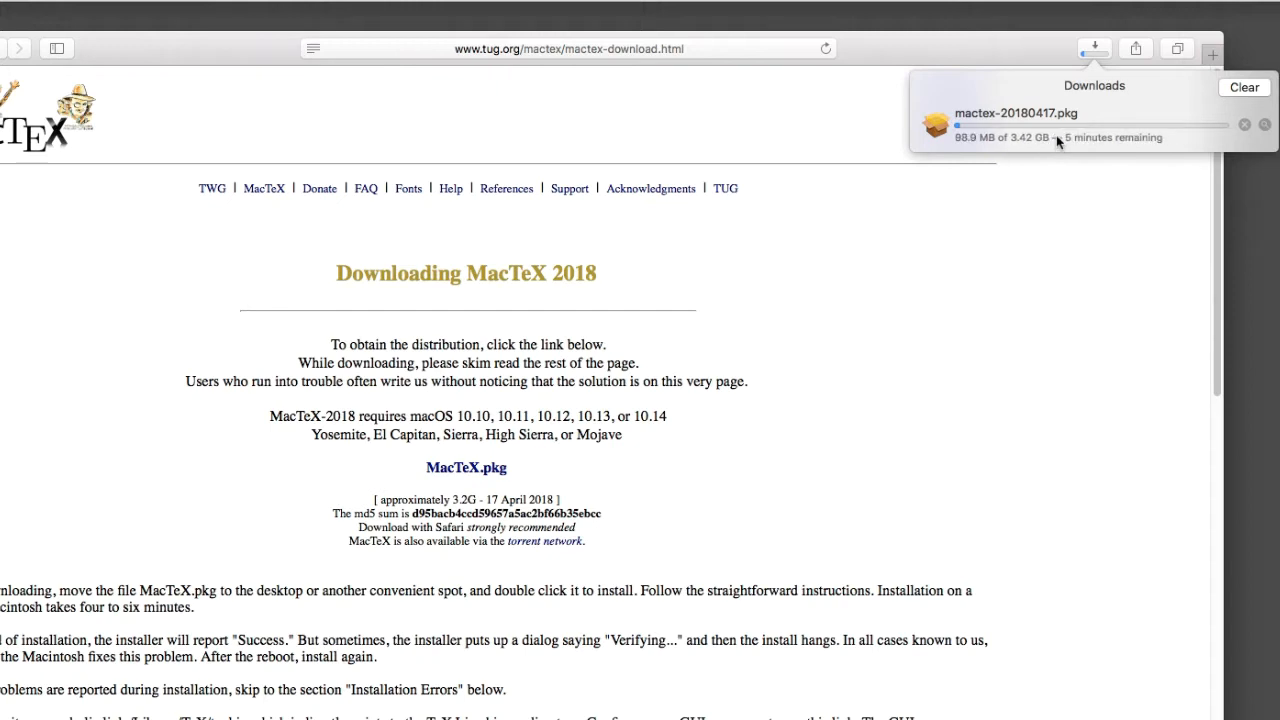
pyautogui.moveTo(1032, 104)
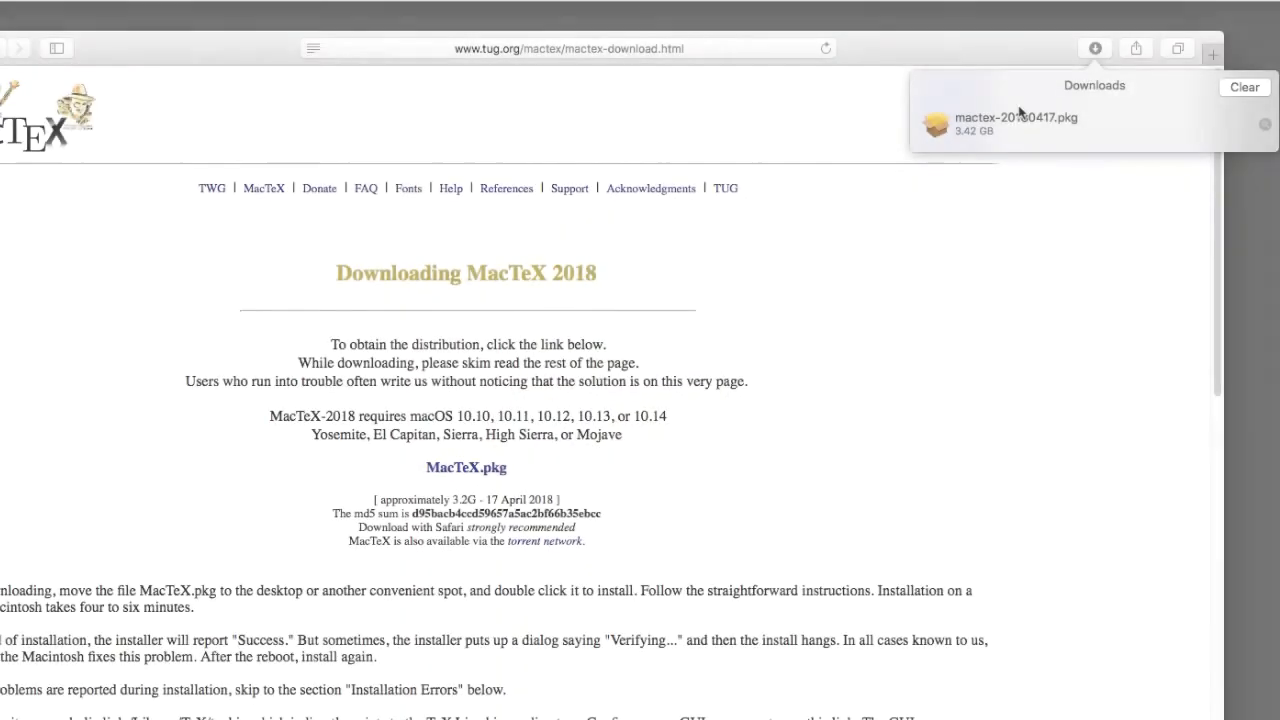
pyautogui.moveTo(1084, 132)
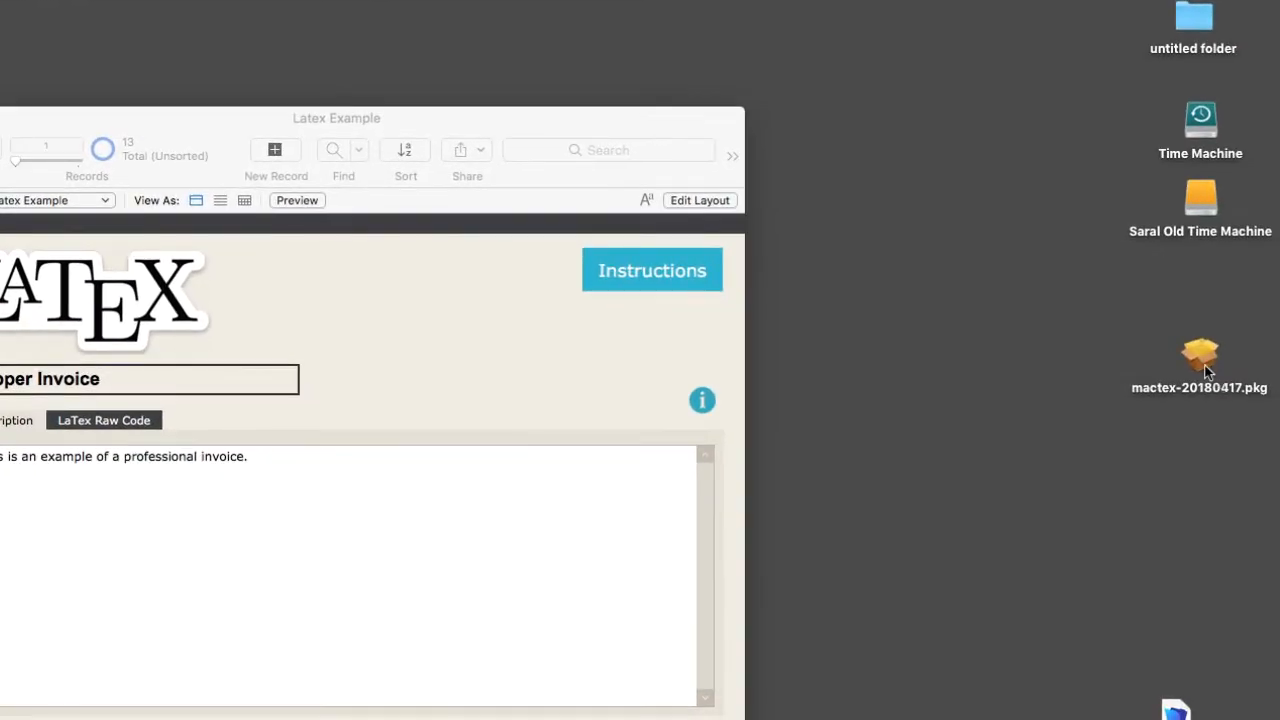
# - Launch the downloaded MacTeX-2018 package and step through introduction, read me, license and authorization
pyautogui.click(1200, 356)
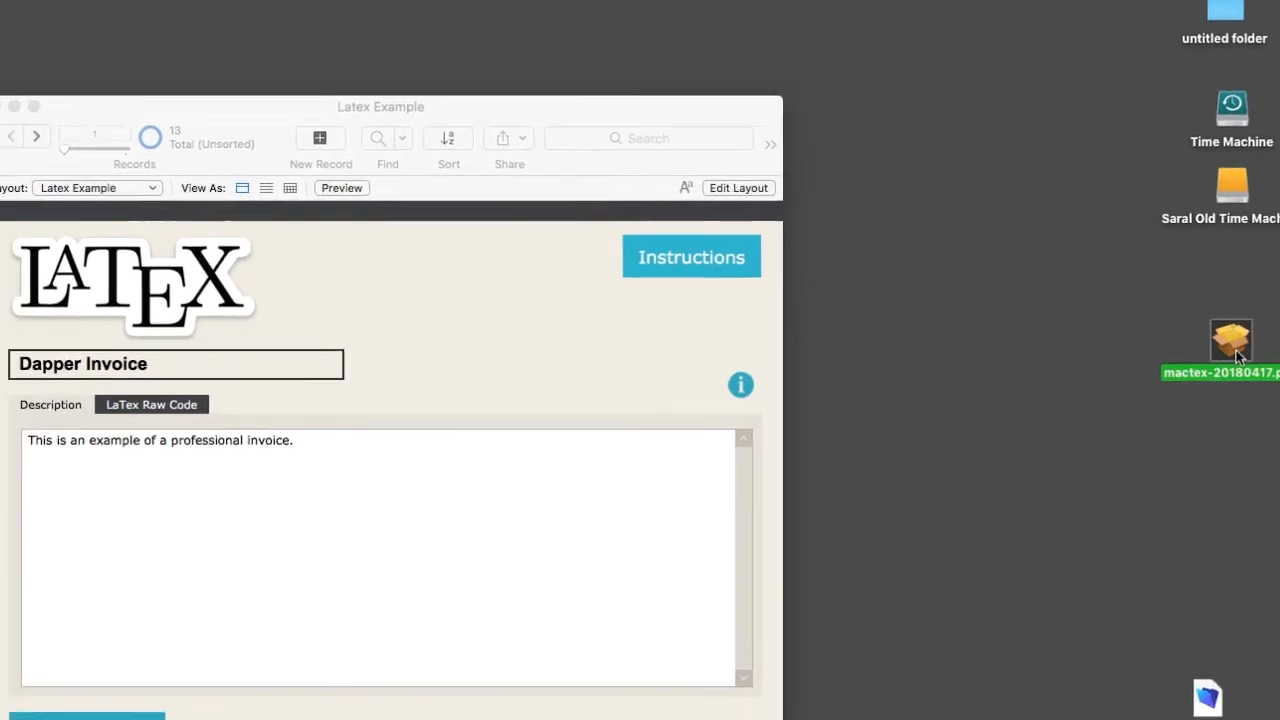
pyautogui.doubleClick(1232, 340)
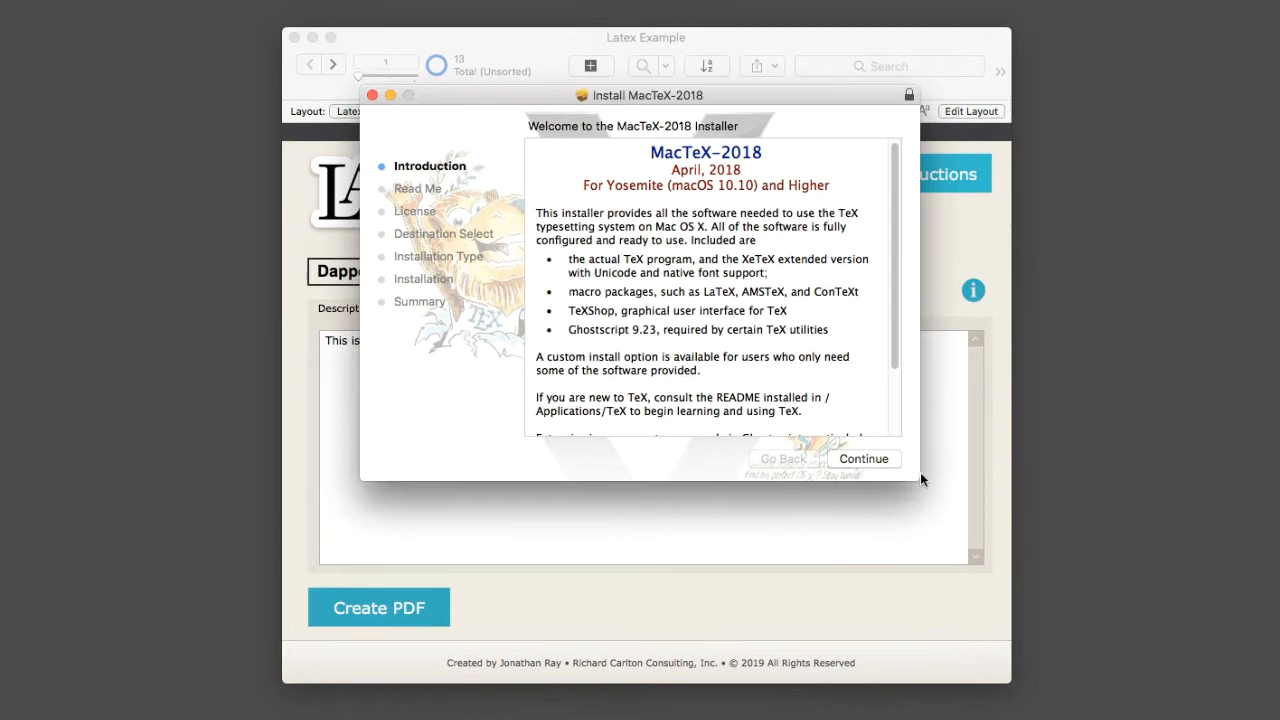
pyautogui.click(864, 458)
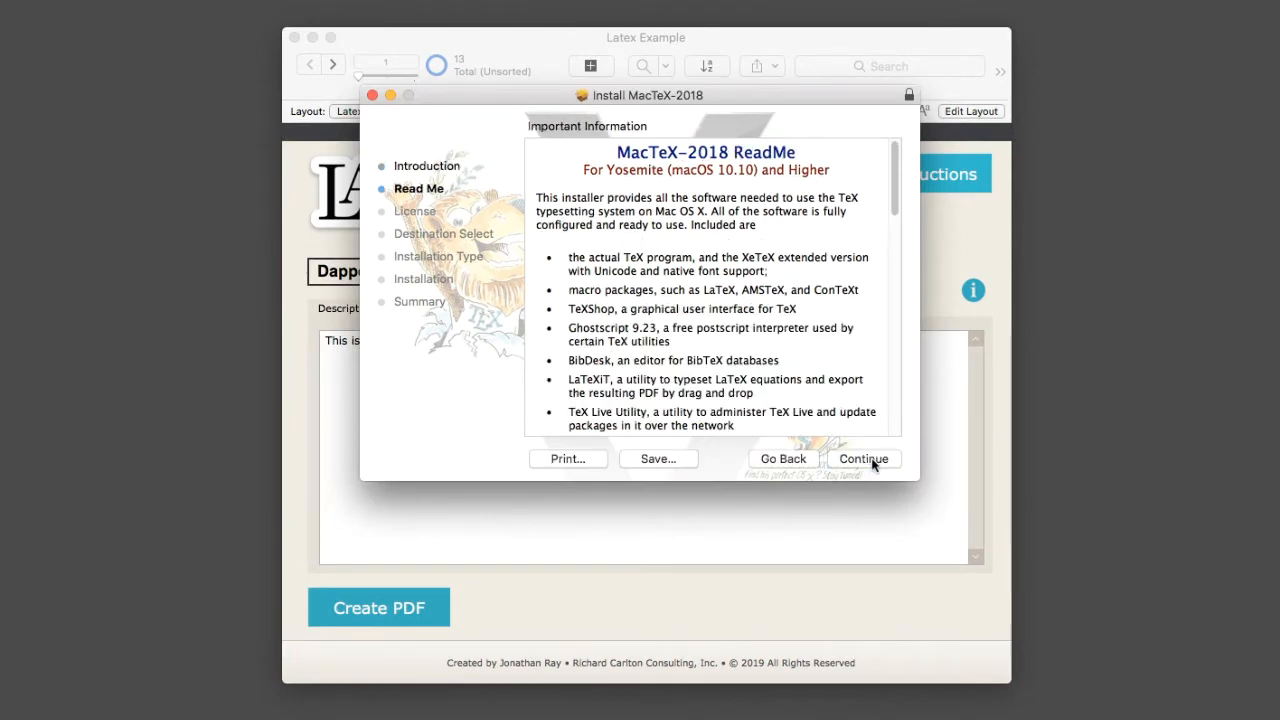
pyautogui.click(864, 458)
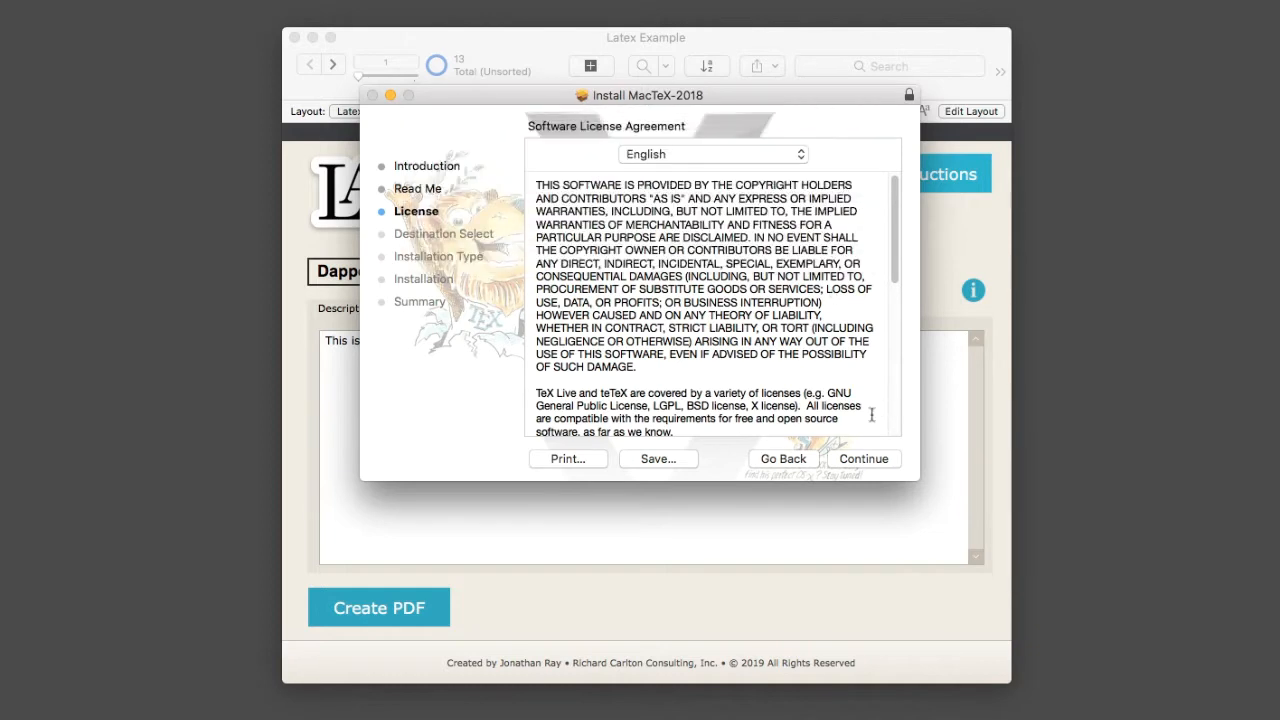
pyautogui.click(864, 458)
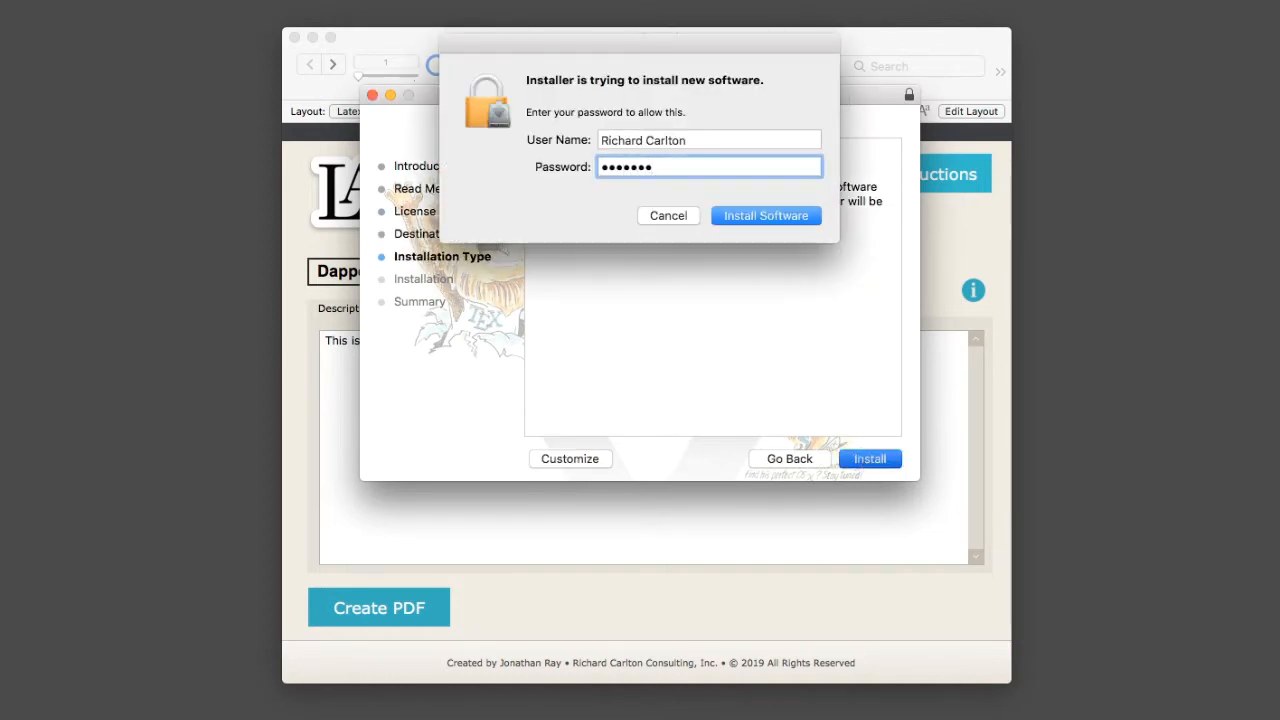
pyautogui.click(766, 216)
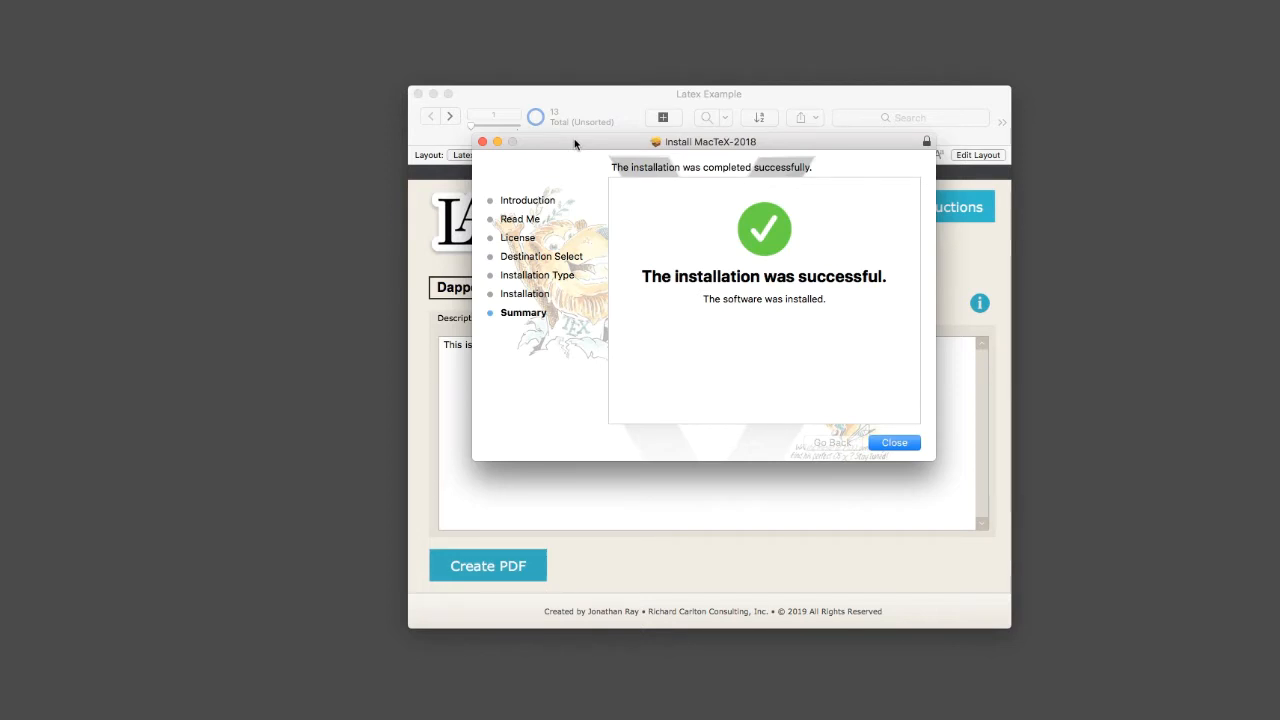
# - Close the installer, browse Applications > TeX in Finder and launch TeX Live Utility
pyautogui.click(894, 442)
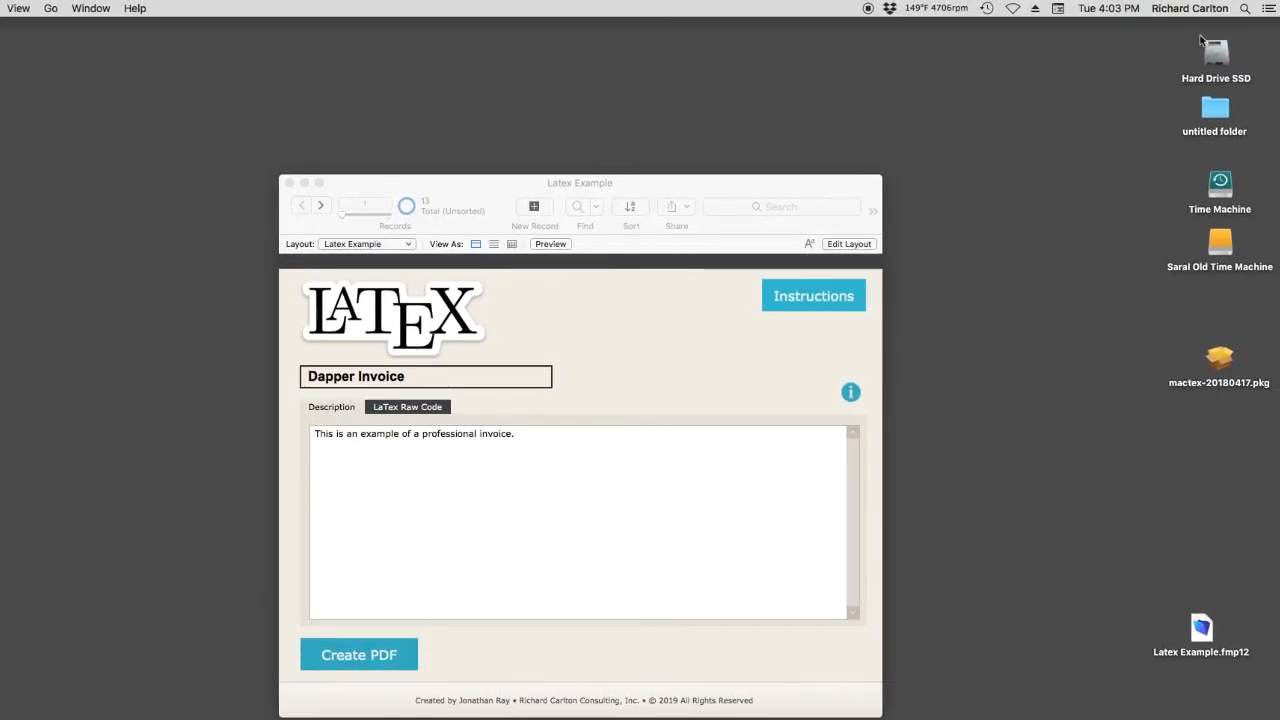
pyautogui.doubleClick(1212, 48)
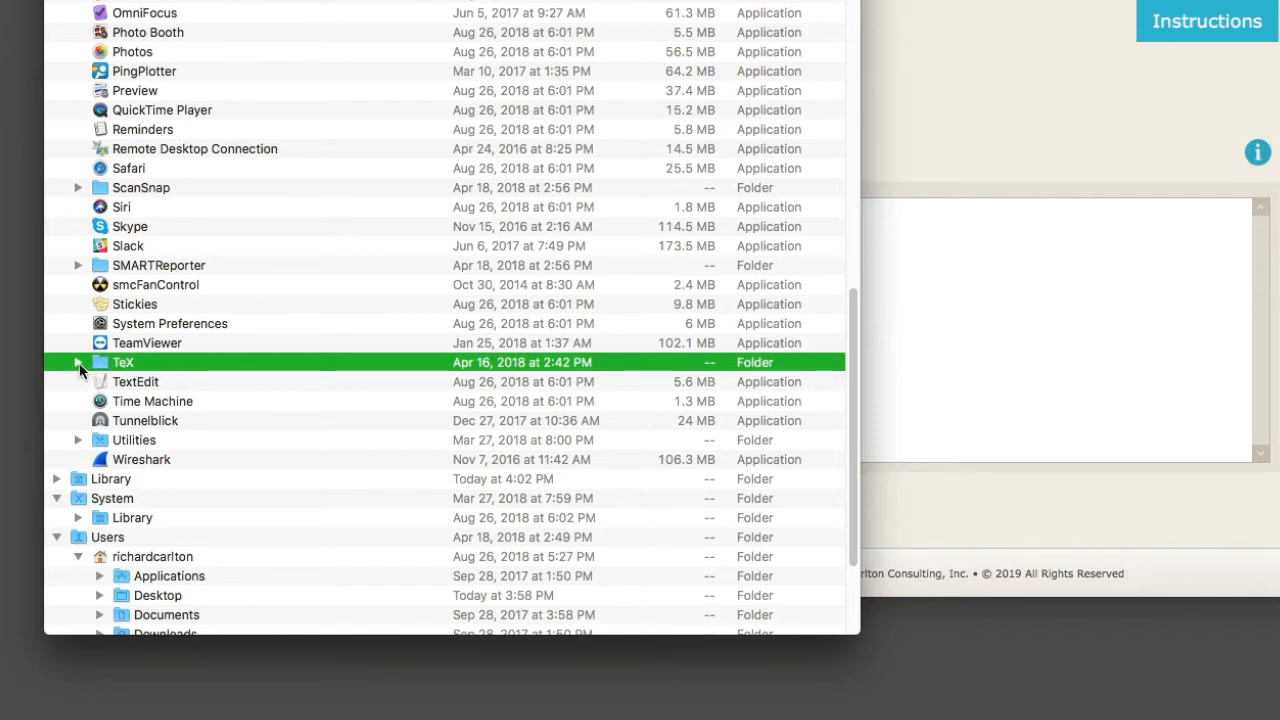
pyautogui.click(80, 362)
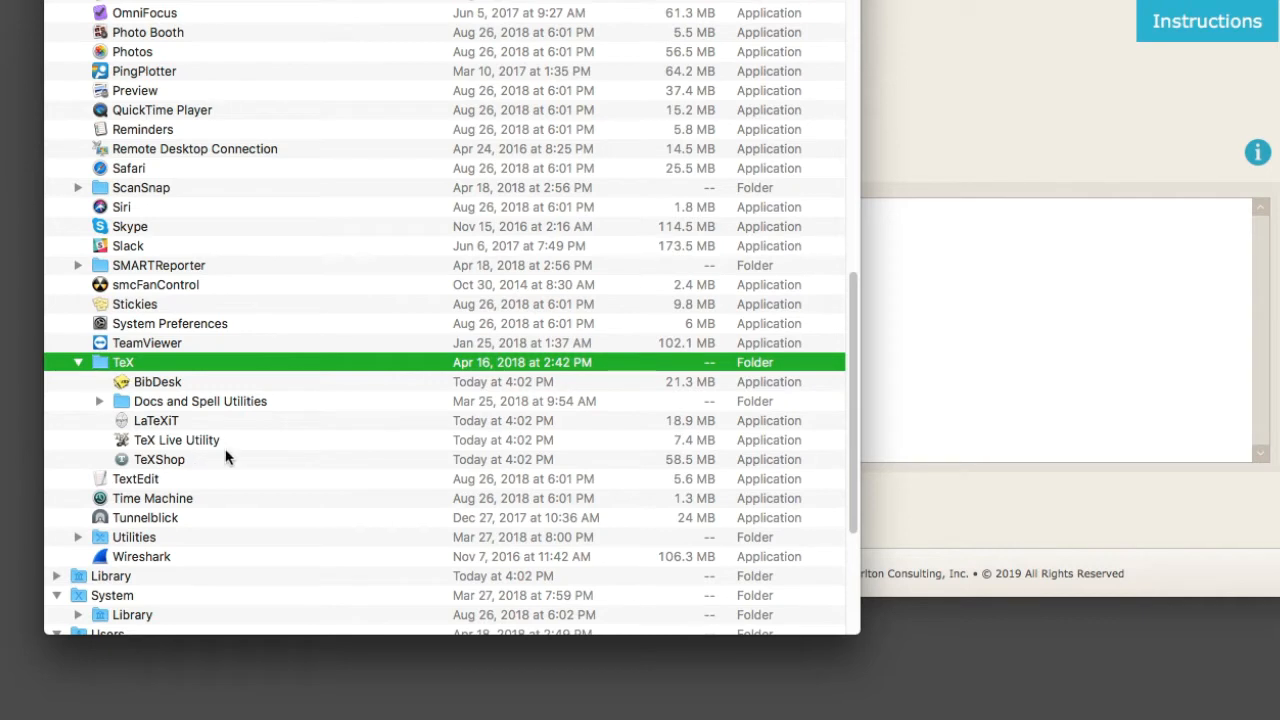
pyautogui.moveTo(160, 458)
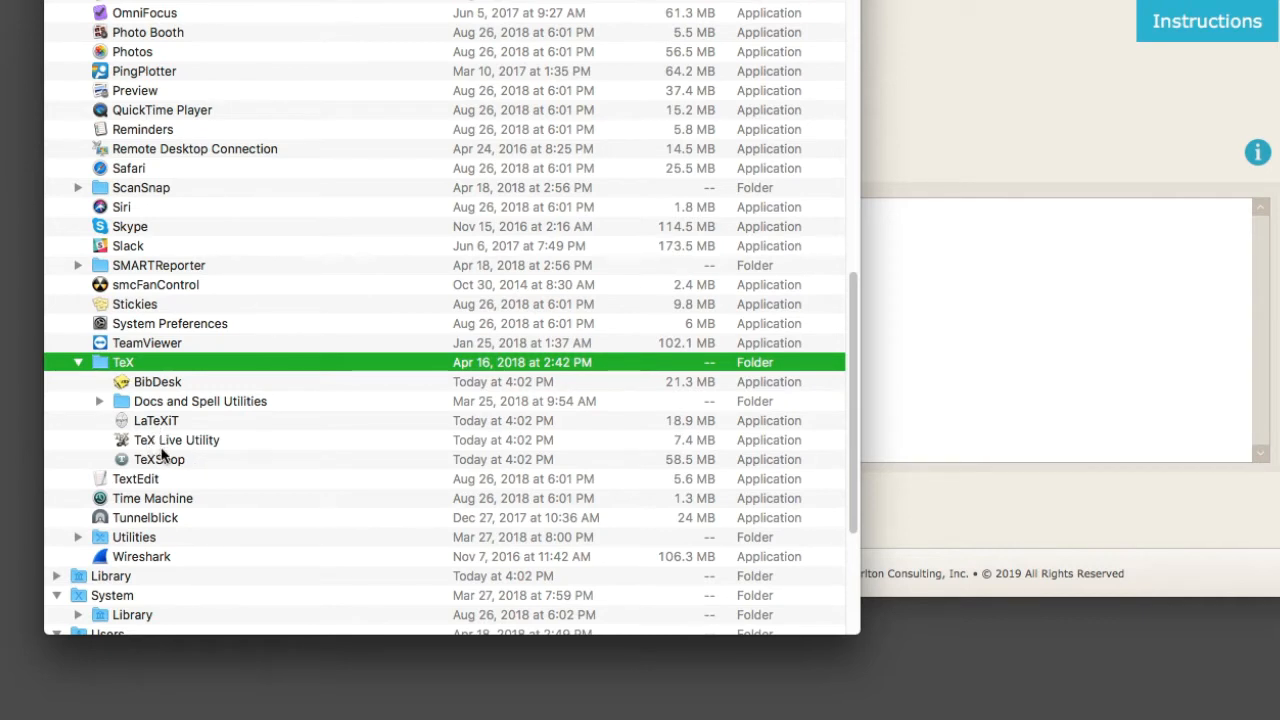
pyautogui.click(178, 440)
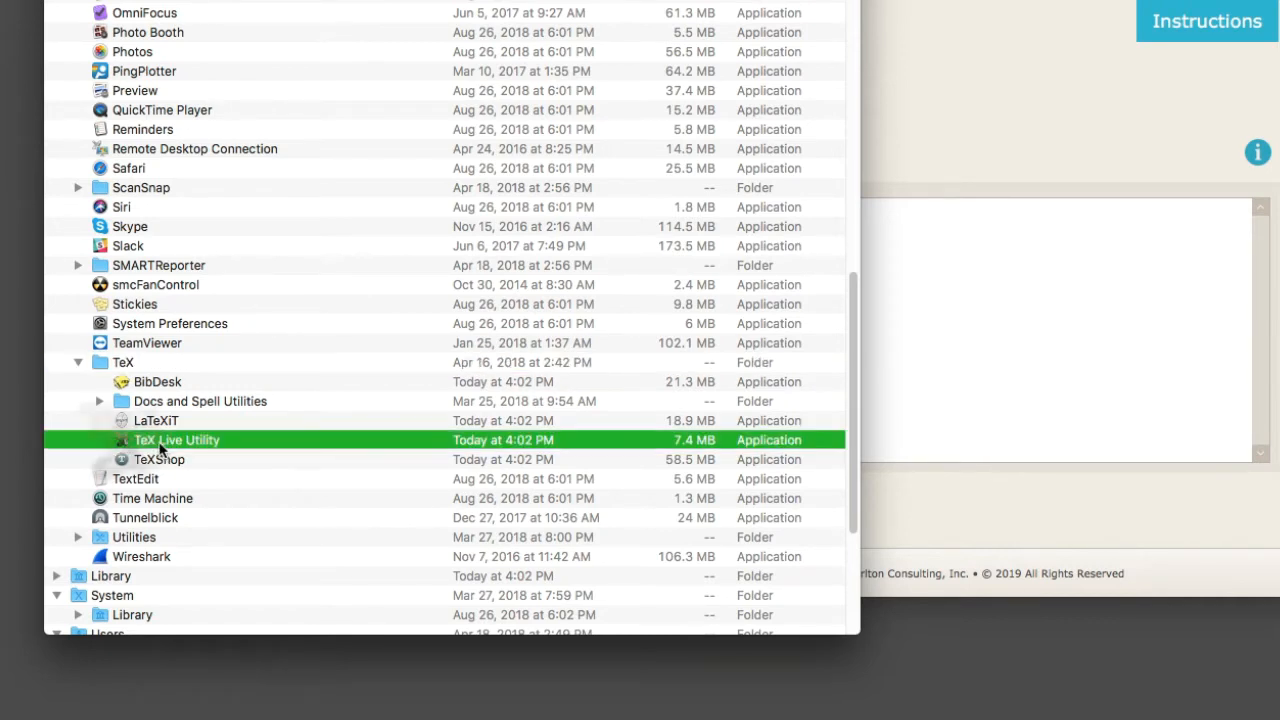
pyautogui.doubleClick(176, 440)
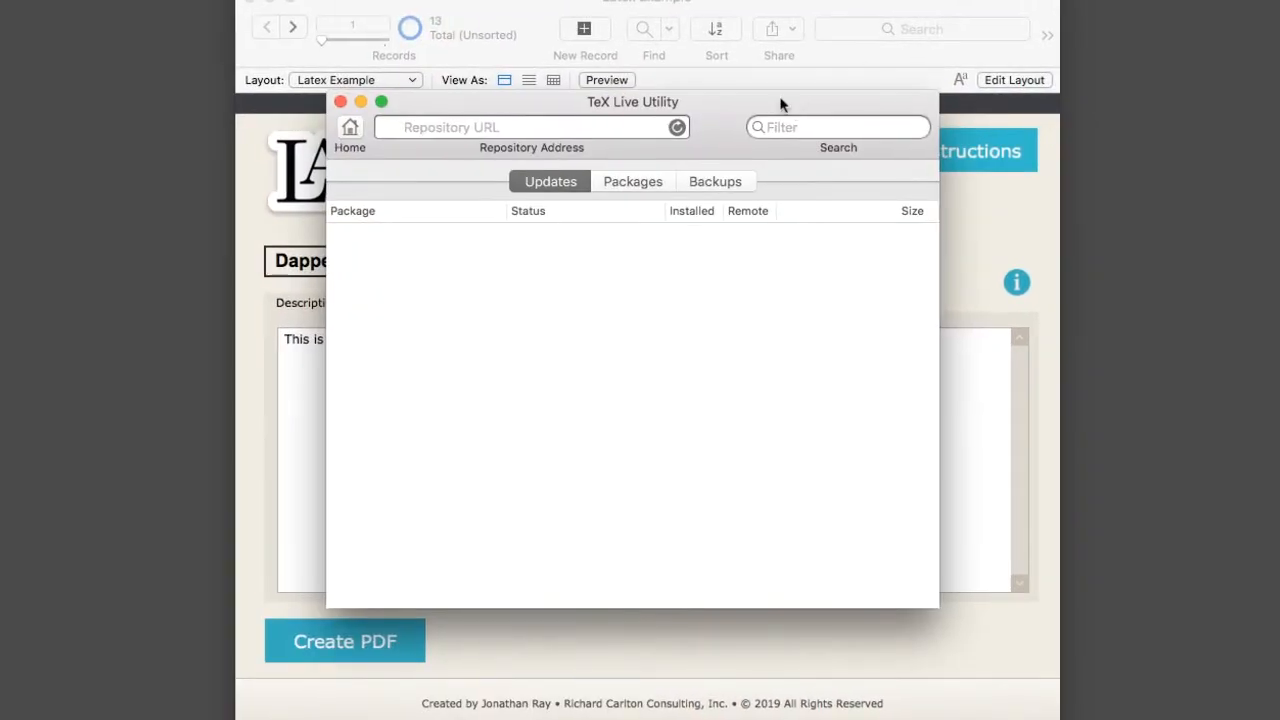
pyautogui.moveTo(730, 114)
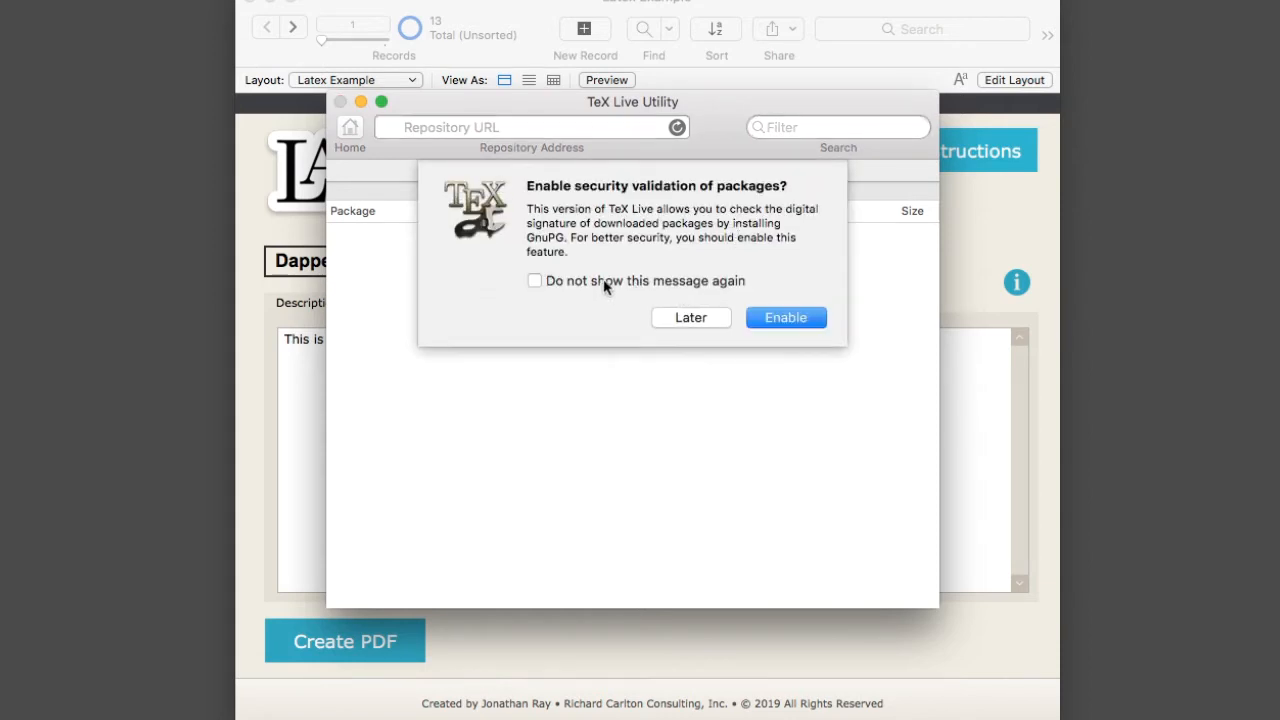
# - Enable package security validation and authorize it with the administrator password
pyautogui.click(534, 280)
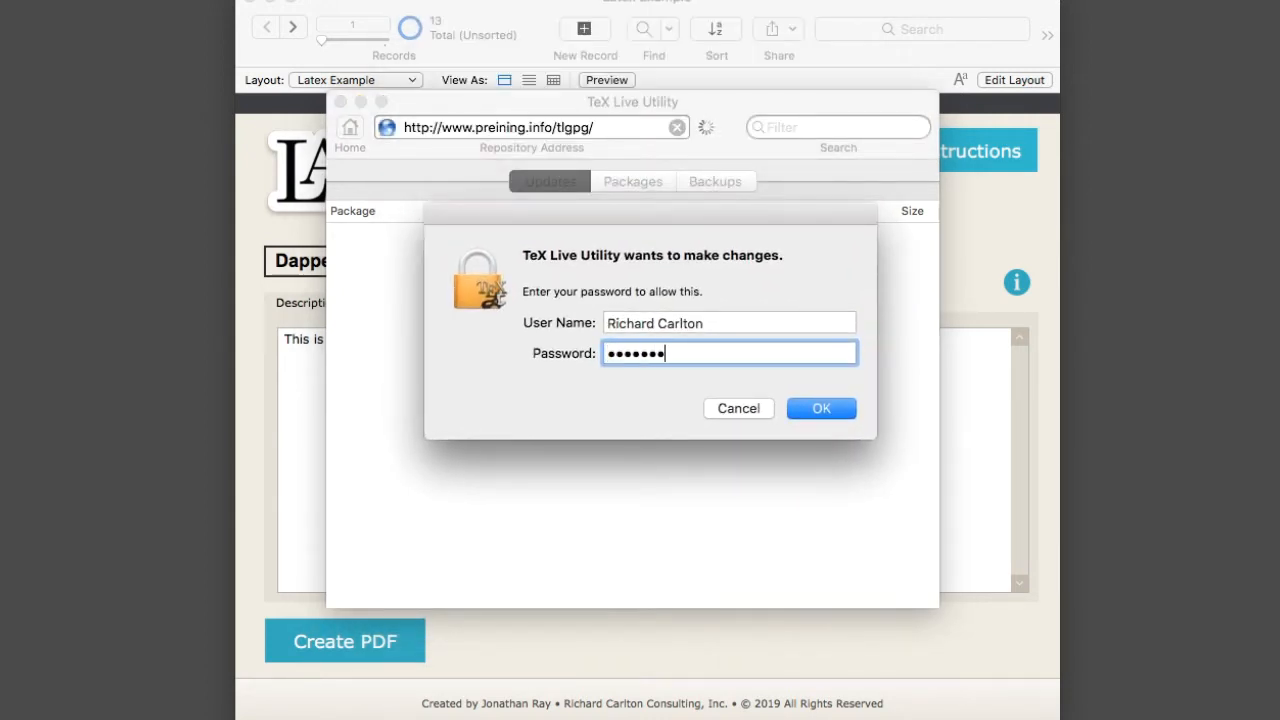
pyautogui.click(820, 408)
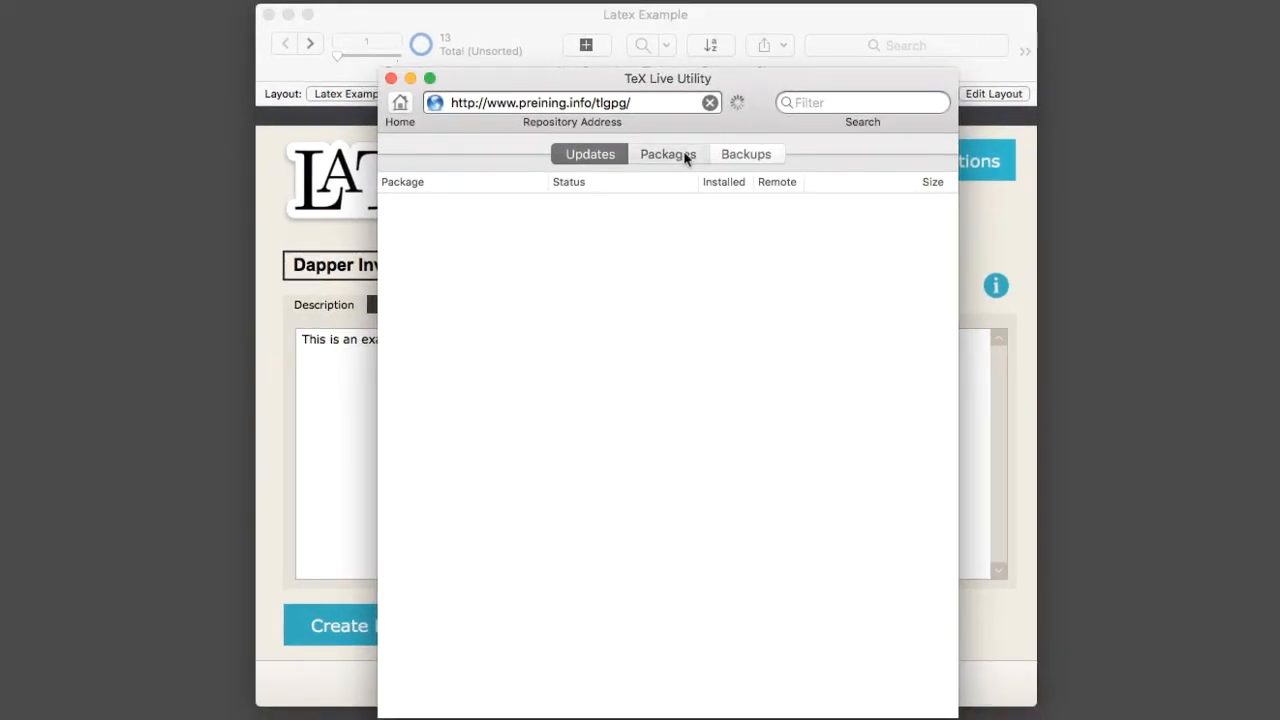
# - Accept the critical TeX Live installer update from Packages, confirm Update Succeeded, and close the utility
pyautogui.click(668, 152)
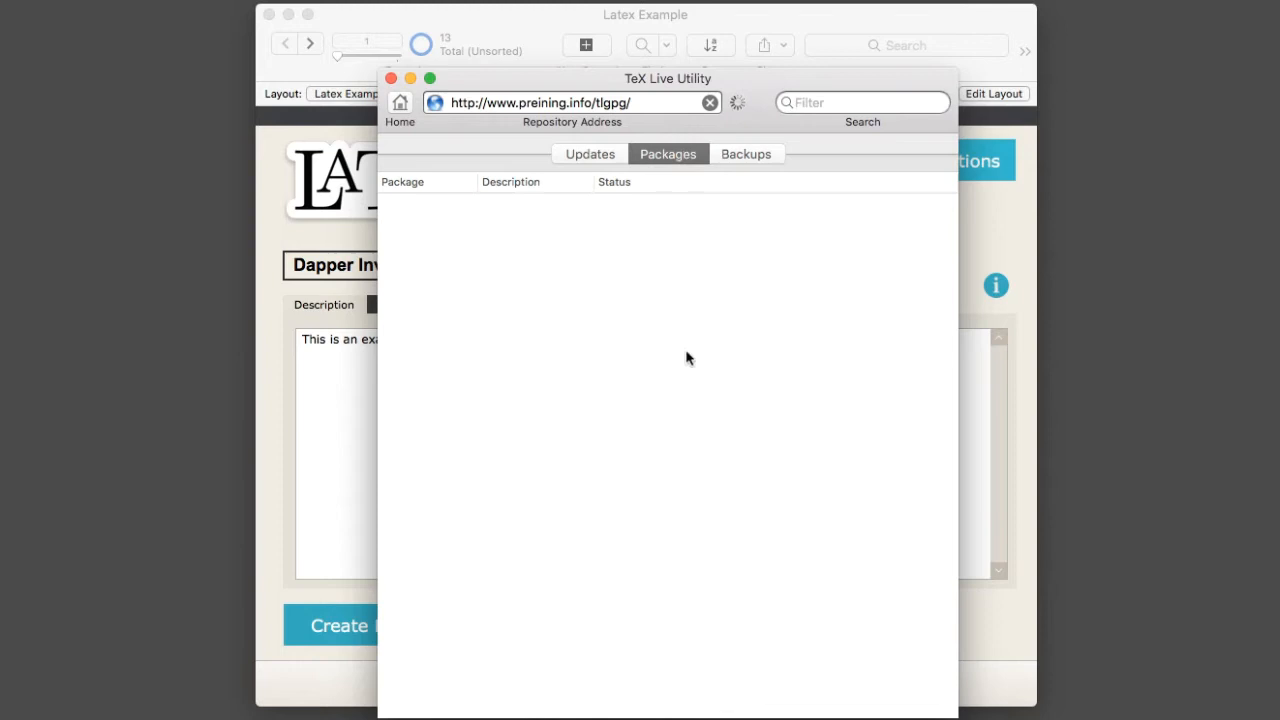
pyautogui.moveTo(720, 76)
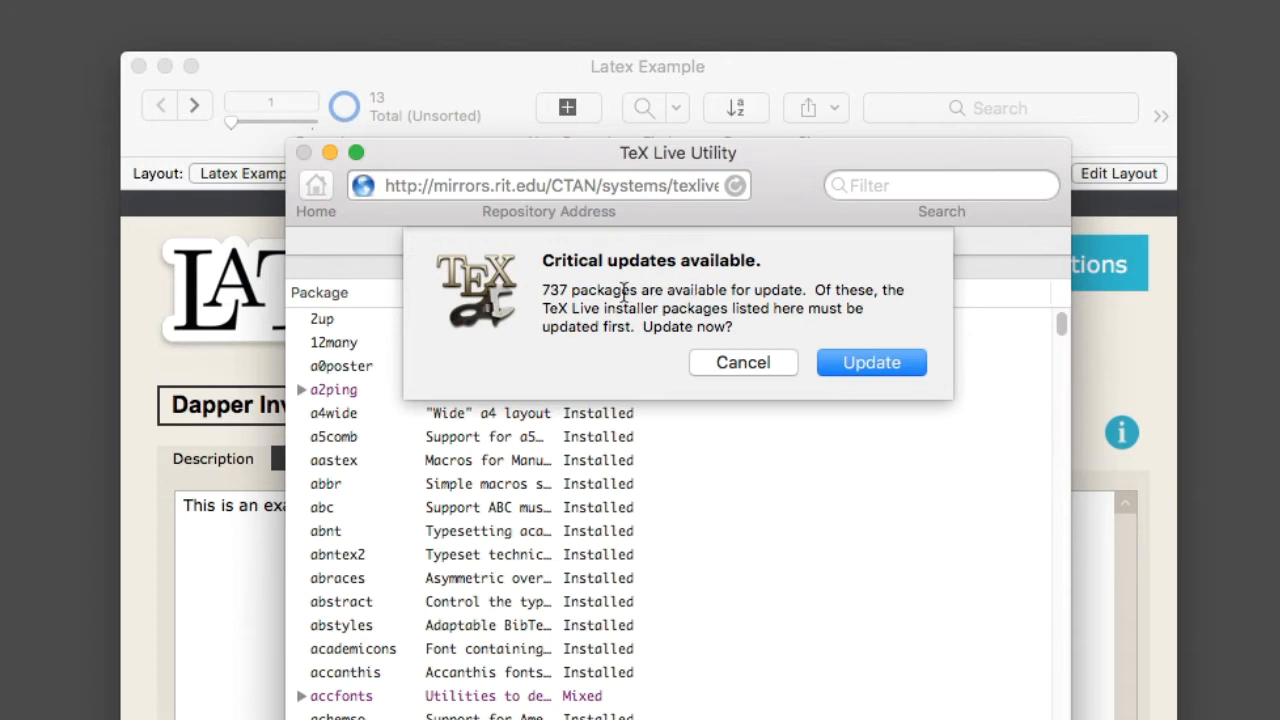
pyautogui.moveTo(566, 290)
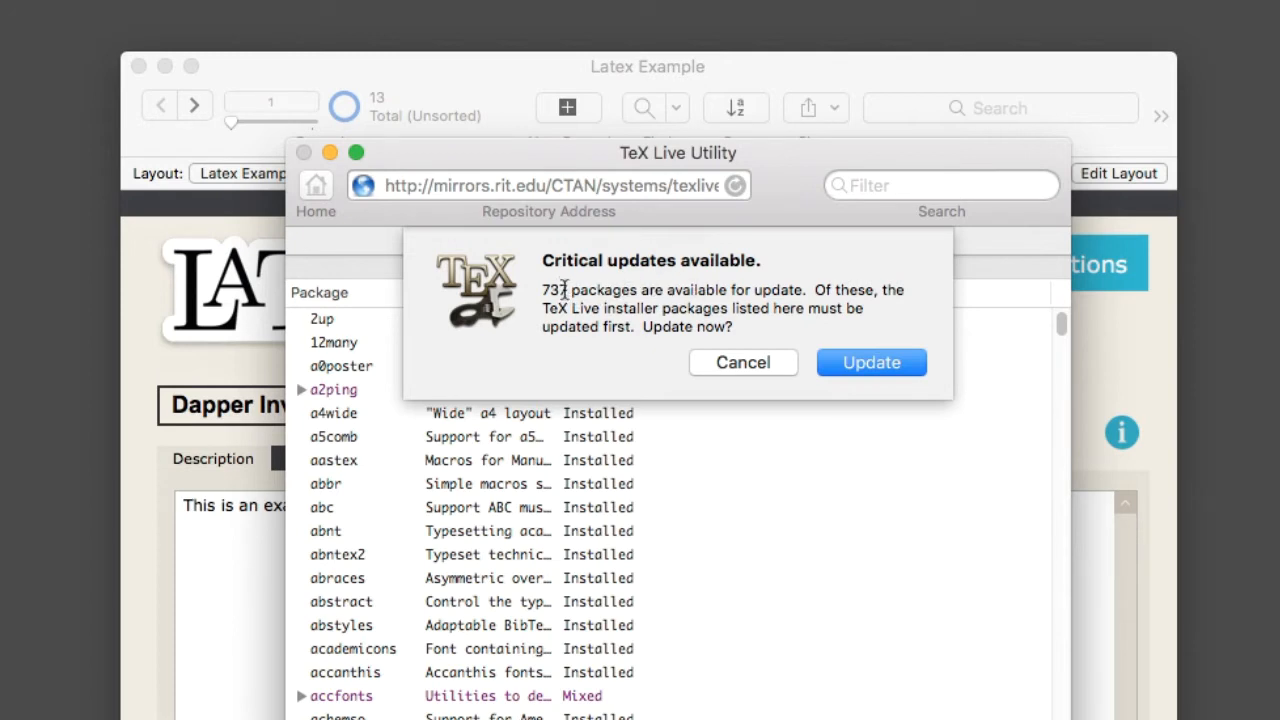
pyautogui.moveTo(572, 288)
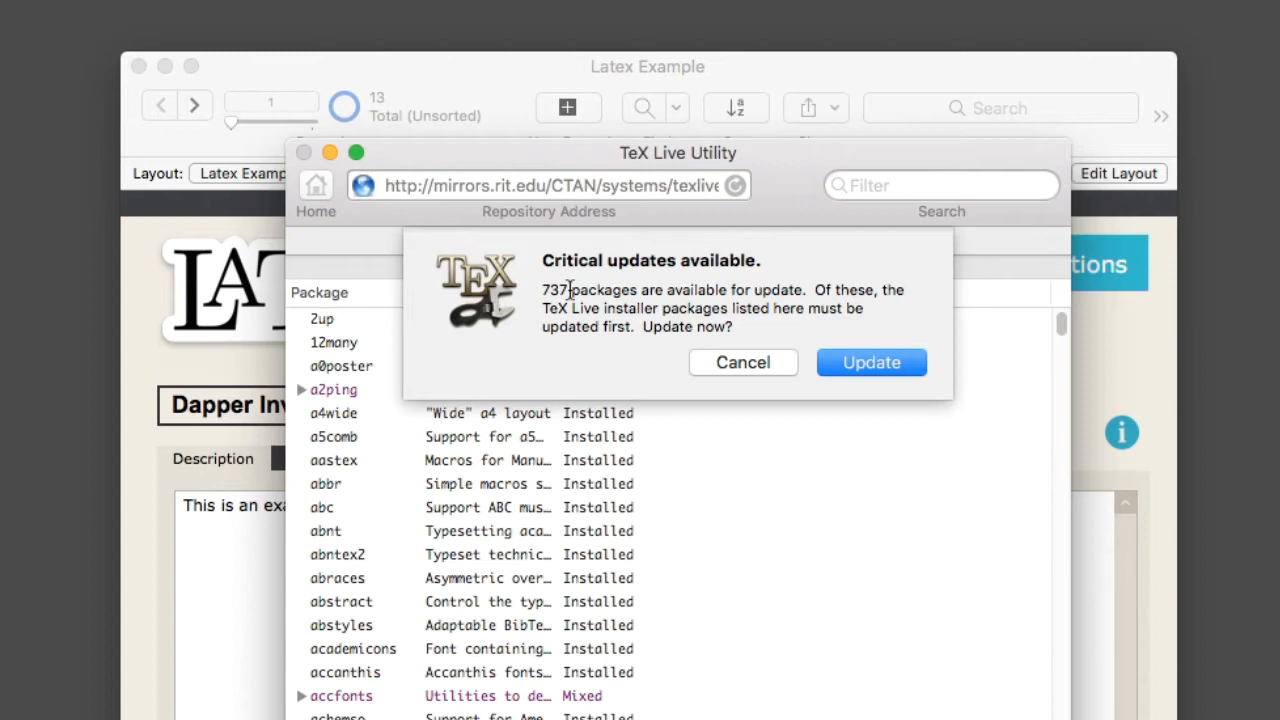
pyautogui.click(744, 362)
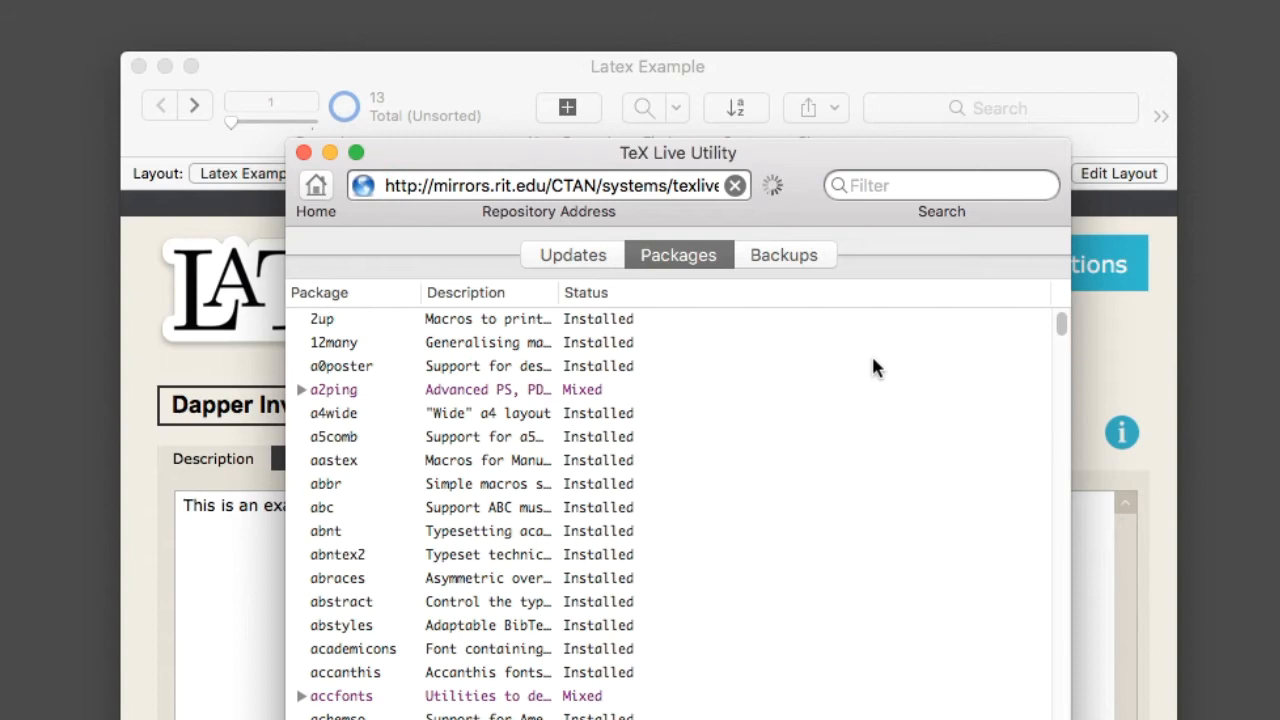
pyautogui.click(572, 254)
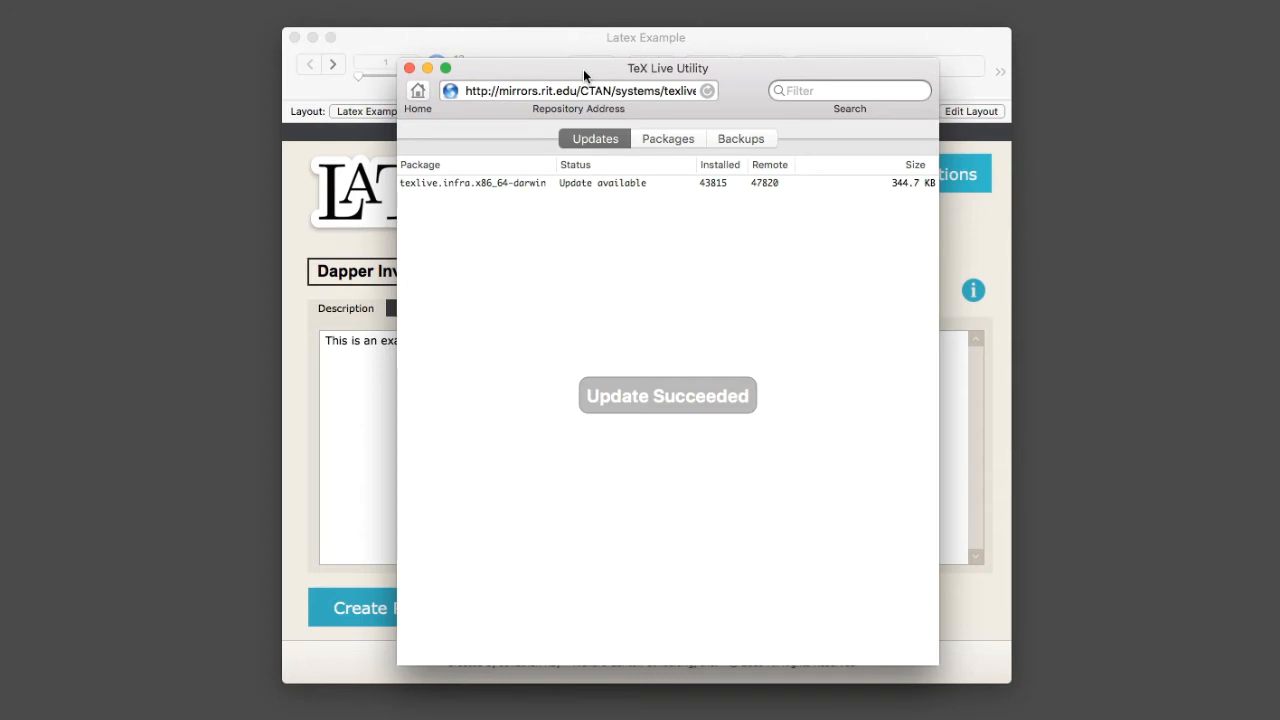
pyautogui.moveTo(620, 412)
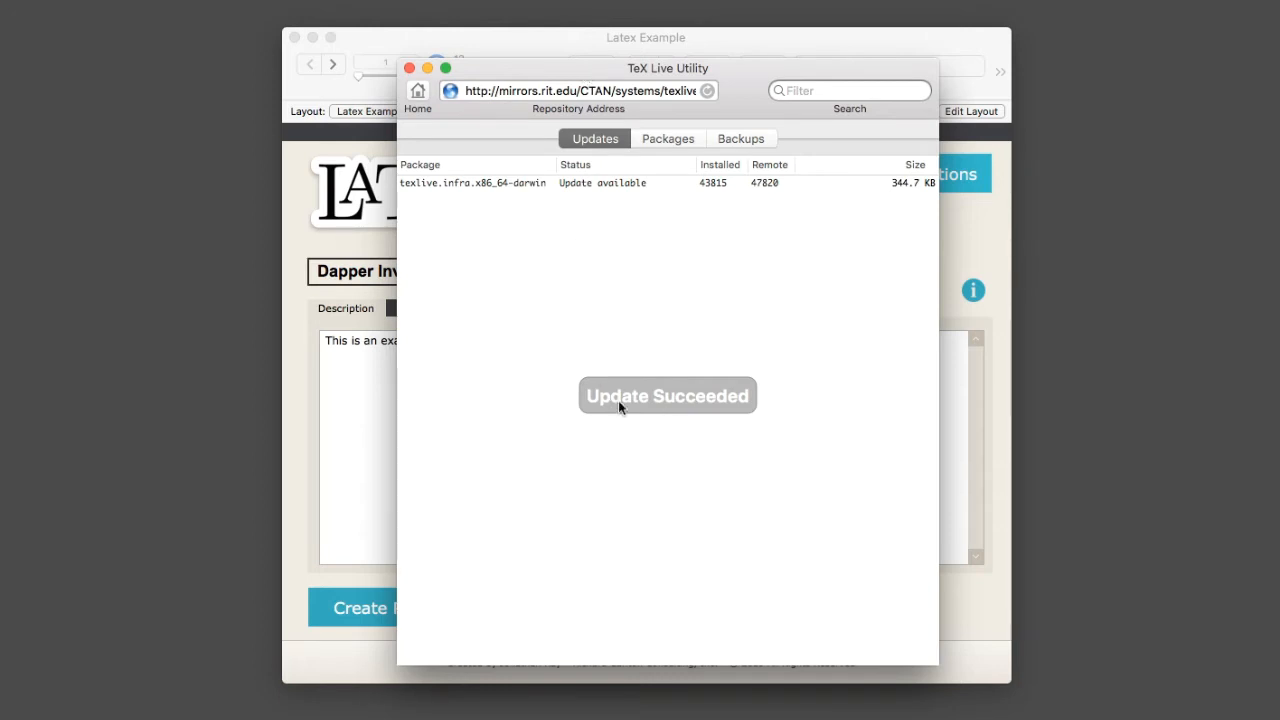
pyautogui.moveTo(696, 316)
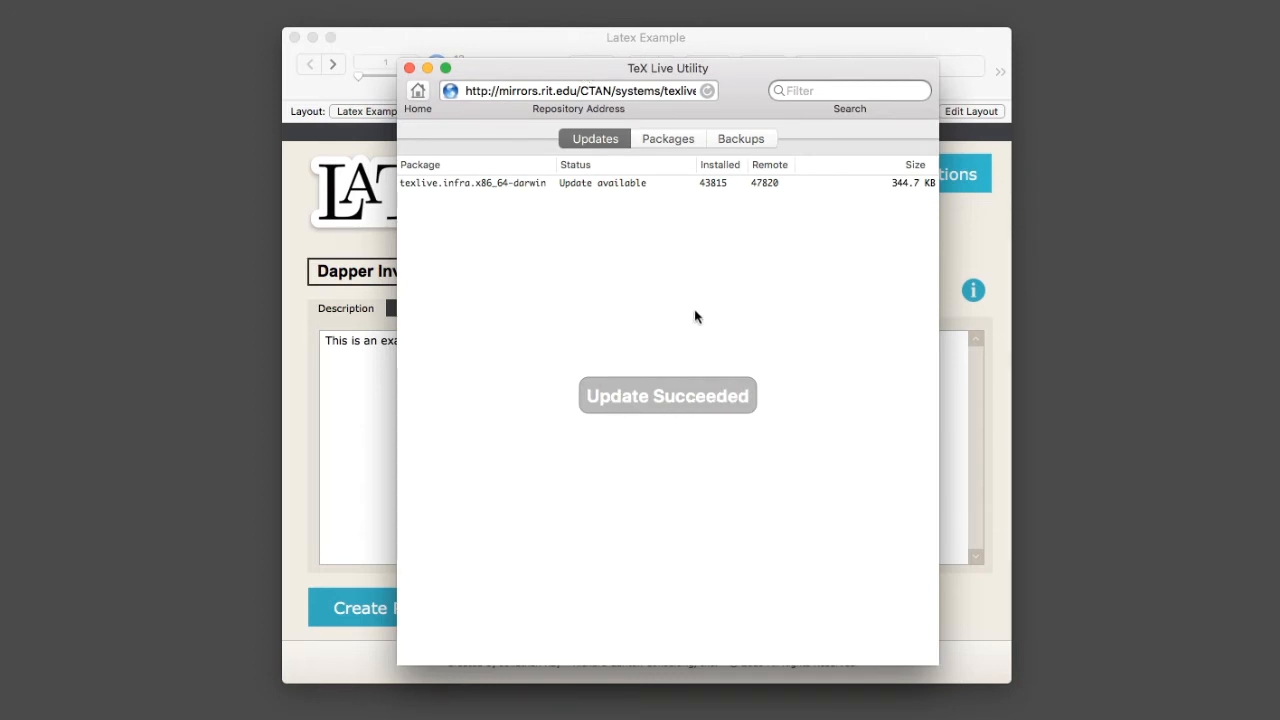
pyautogui.moveTo(628, 340)
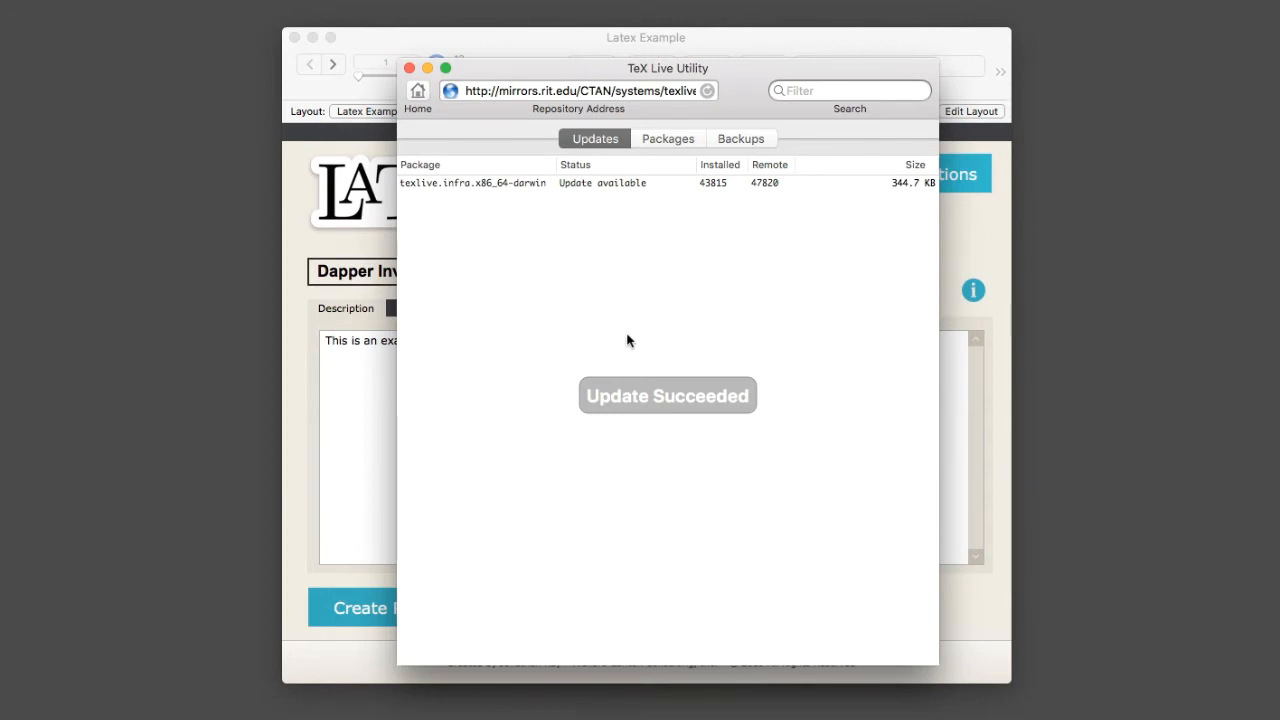
pyautogui.moveTo(444, 116)
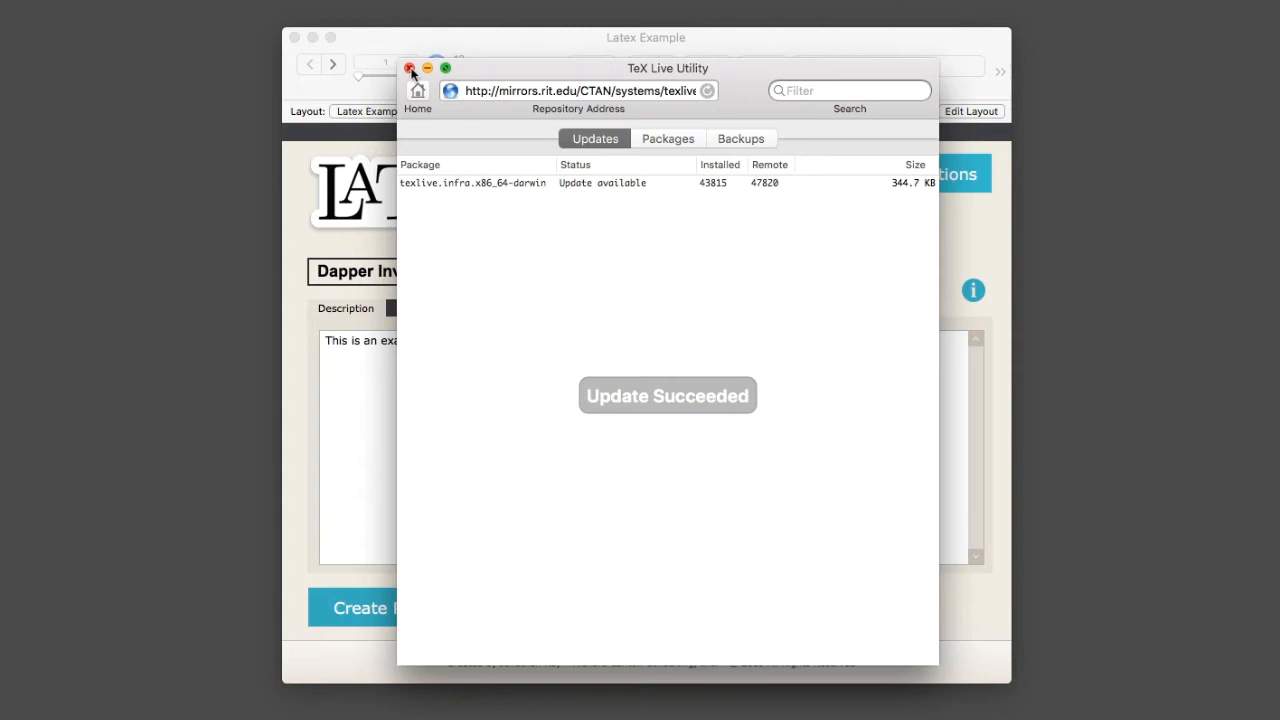
pyautogui.click(410, 68)
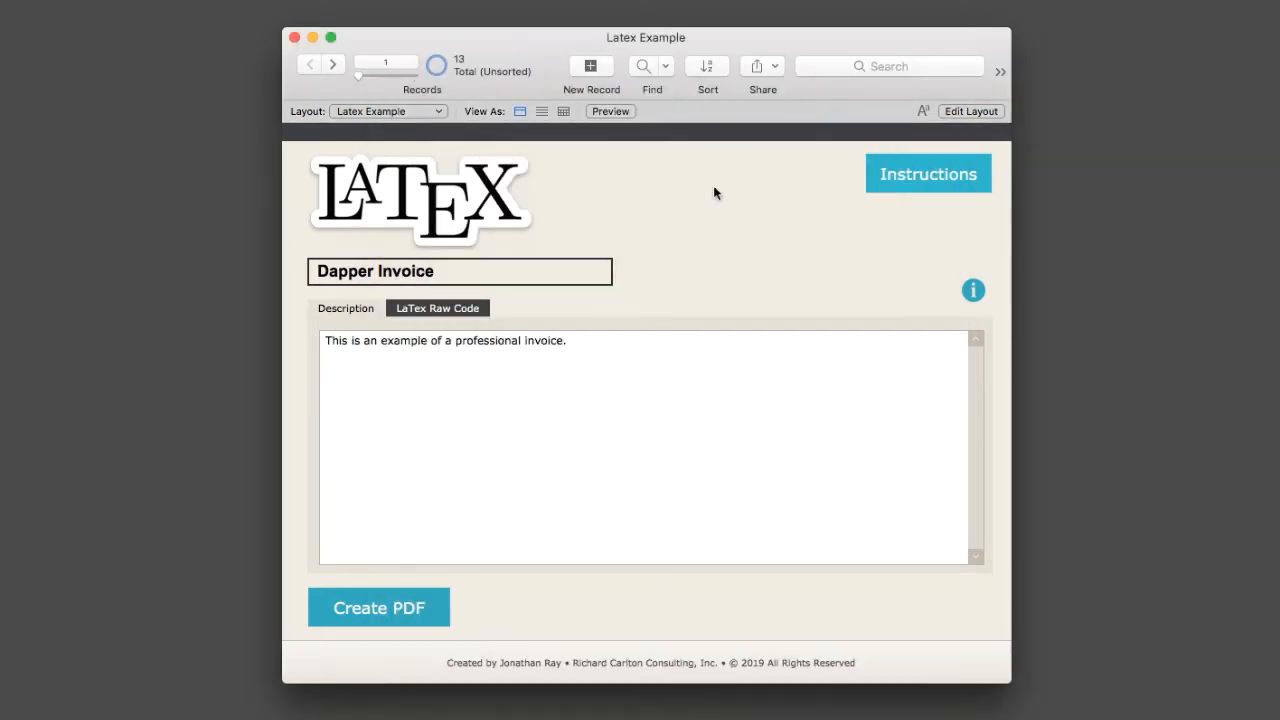
pyautogui.moveTo(778, 210)
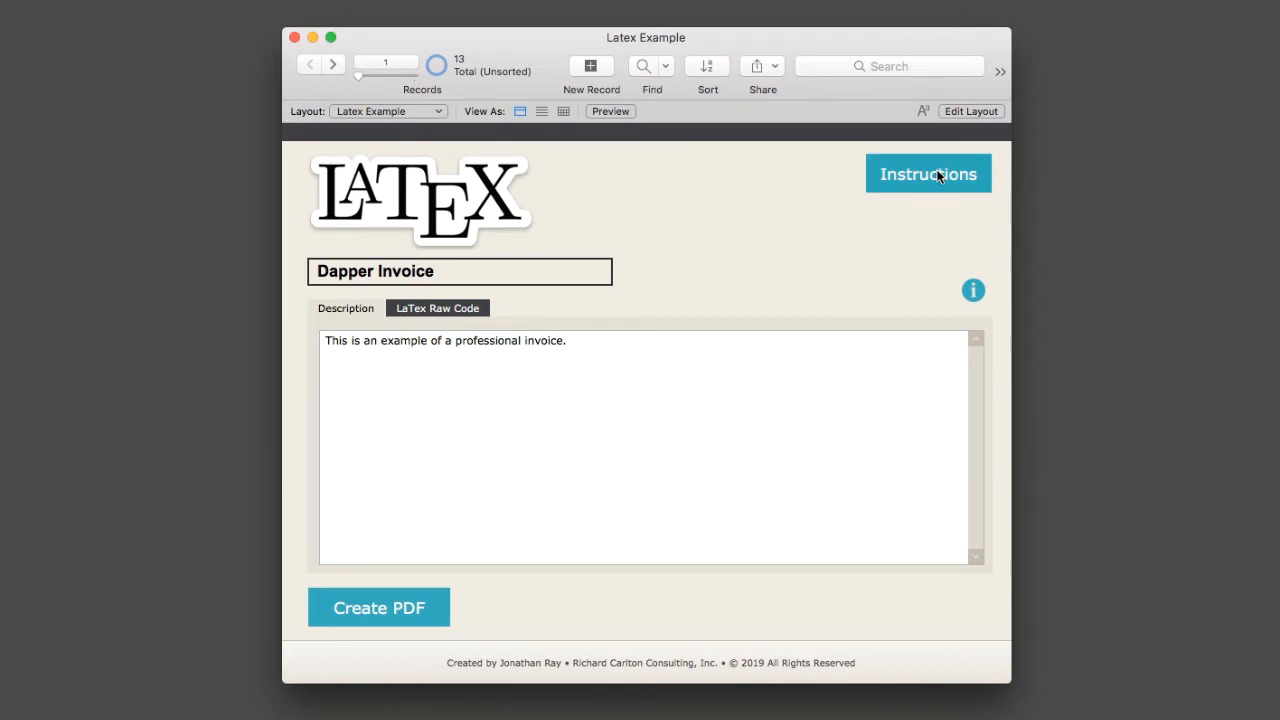
# - Export the TexDocuments.zip attachment from the instructions to the Desktop and close the popover
pyautogui.click(928, 172)
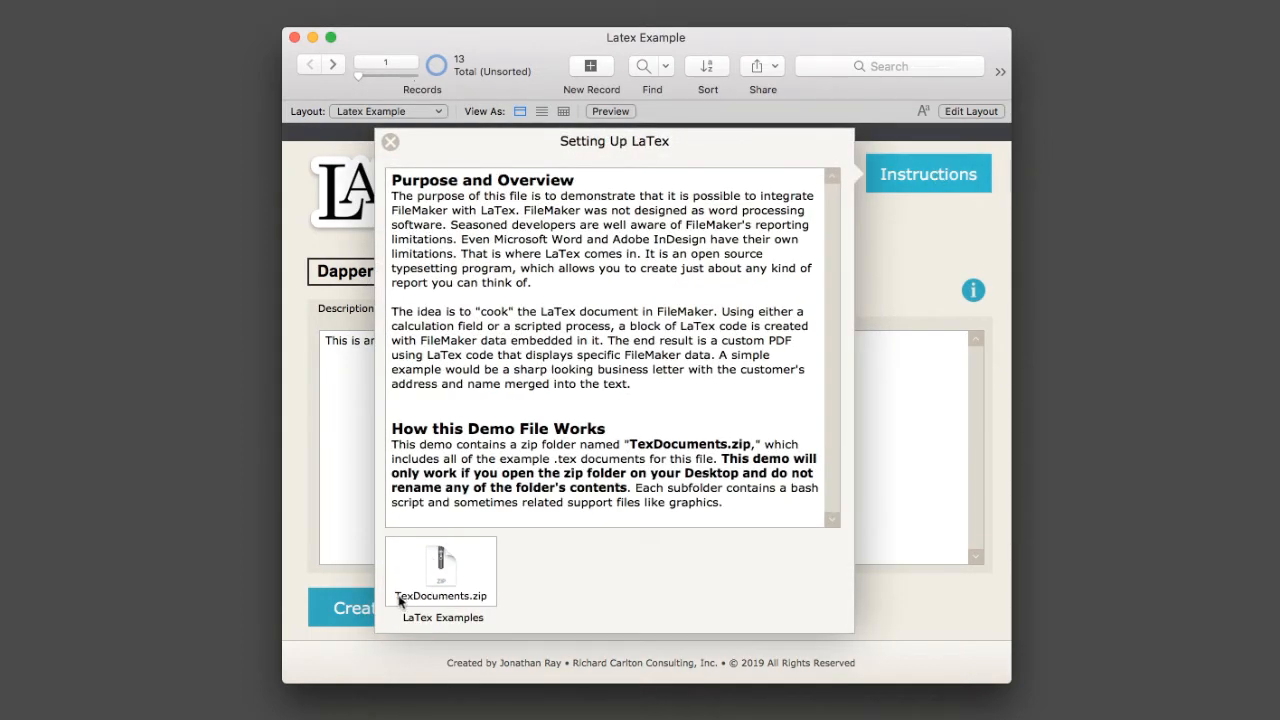
pyautogui.rightClick(440, 576)
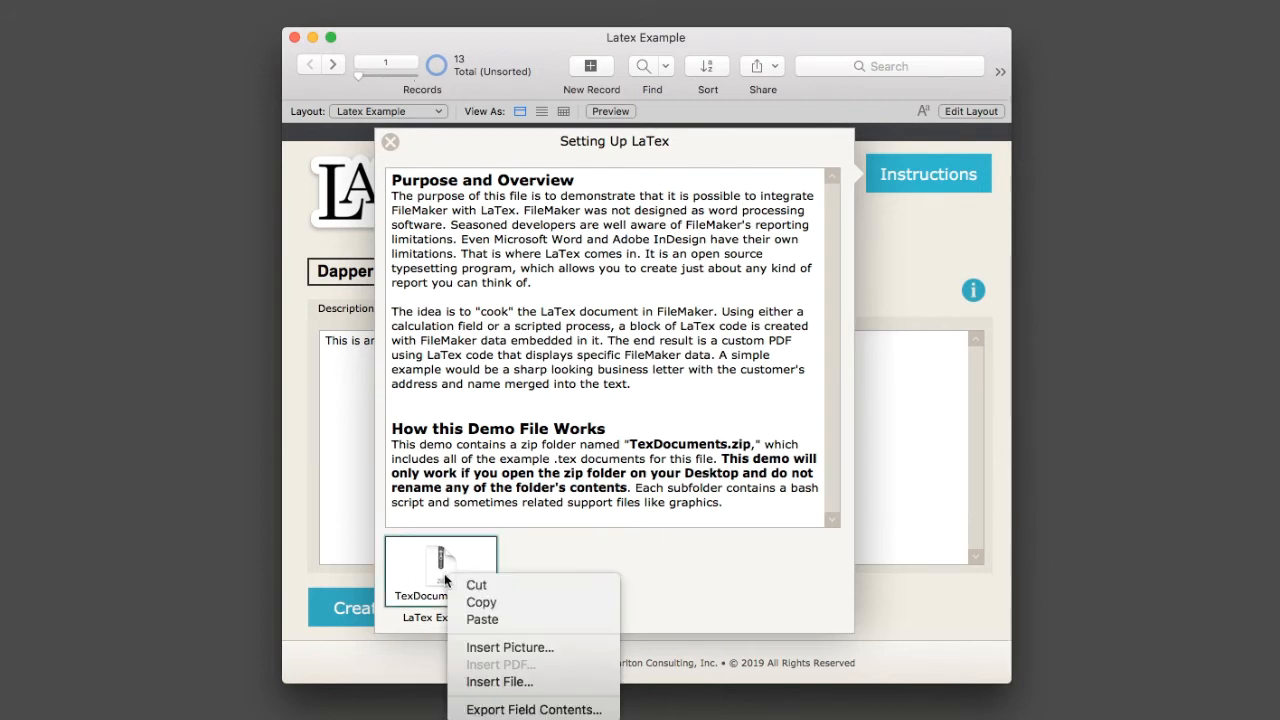
pyautogui.moveTo(536, 710)
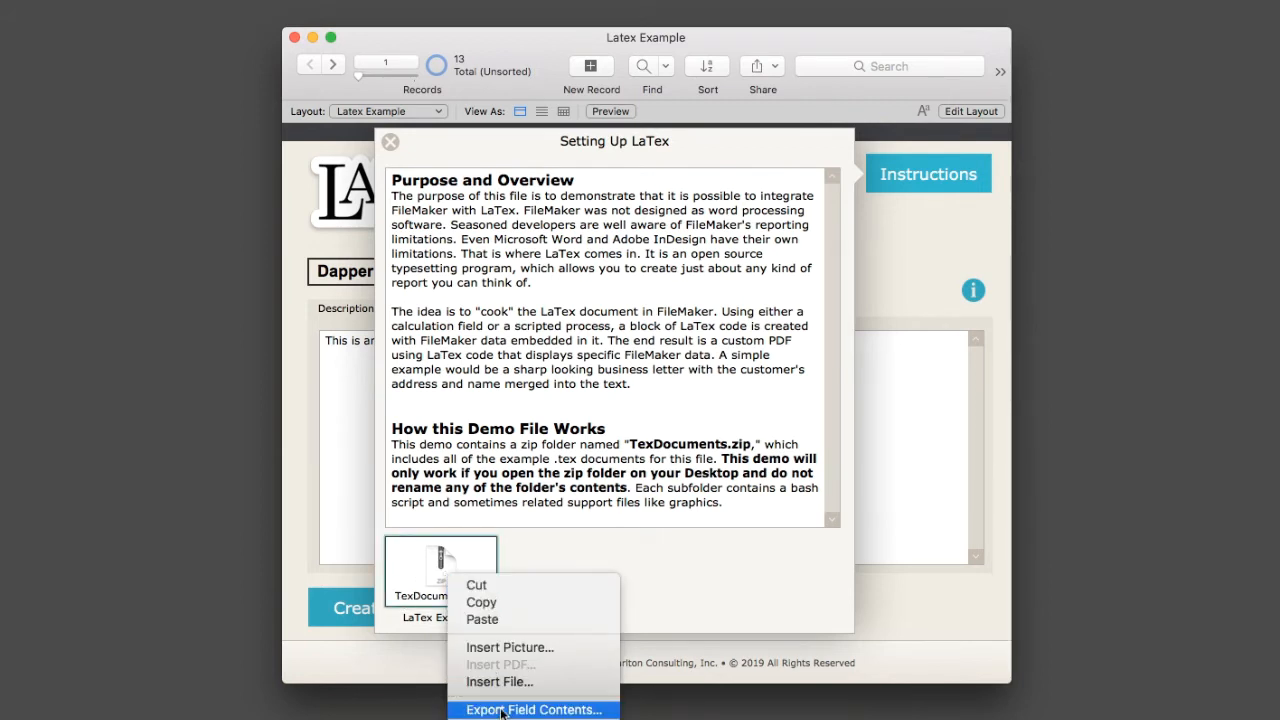
pyautogui.click(532, 708)
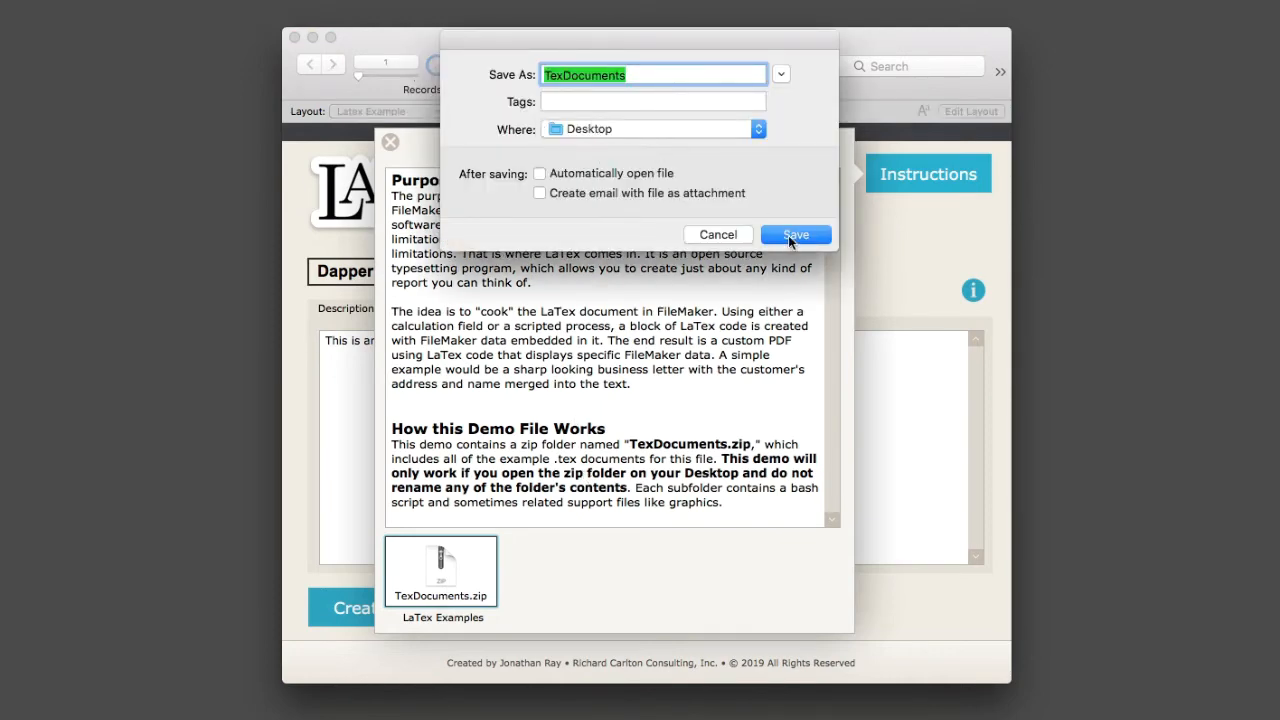
pyautogui.click(796, 234)
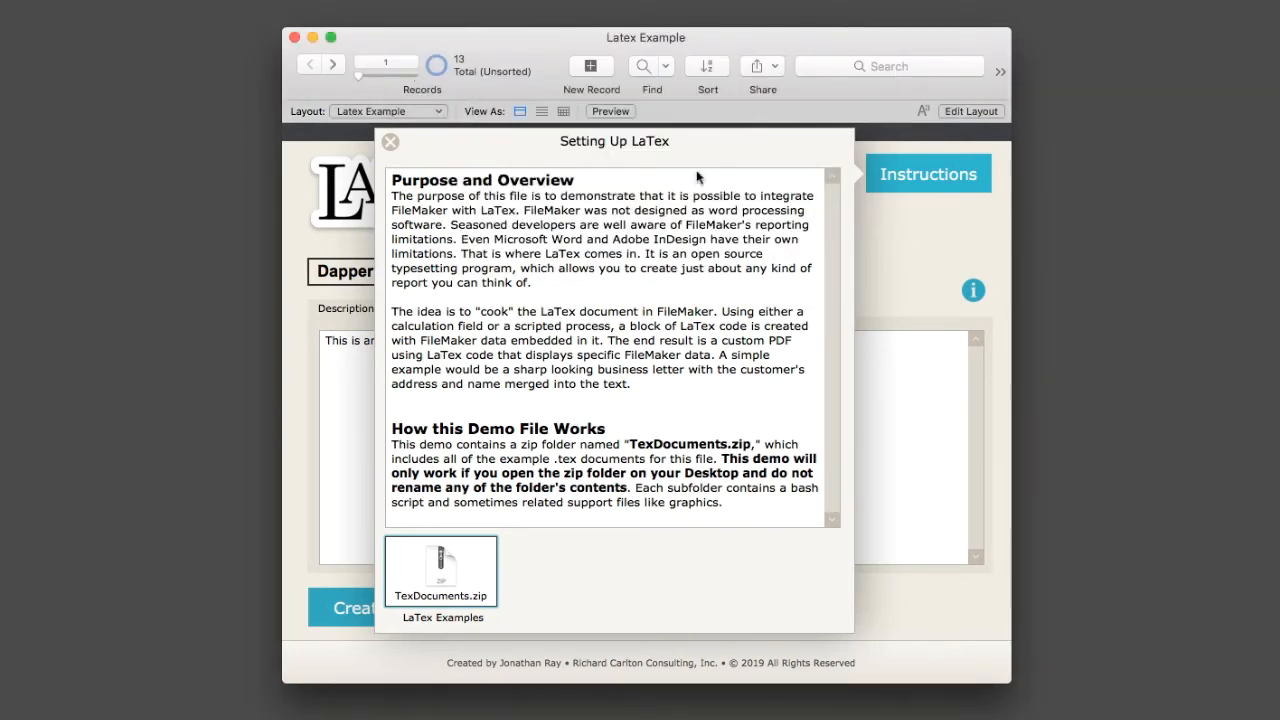
pyautogui.click(390, 142)
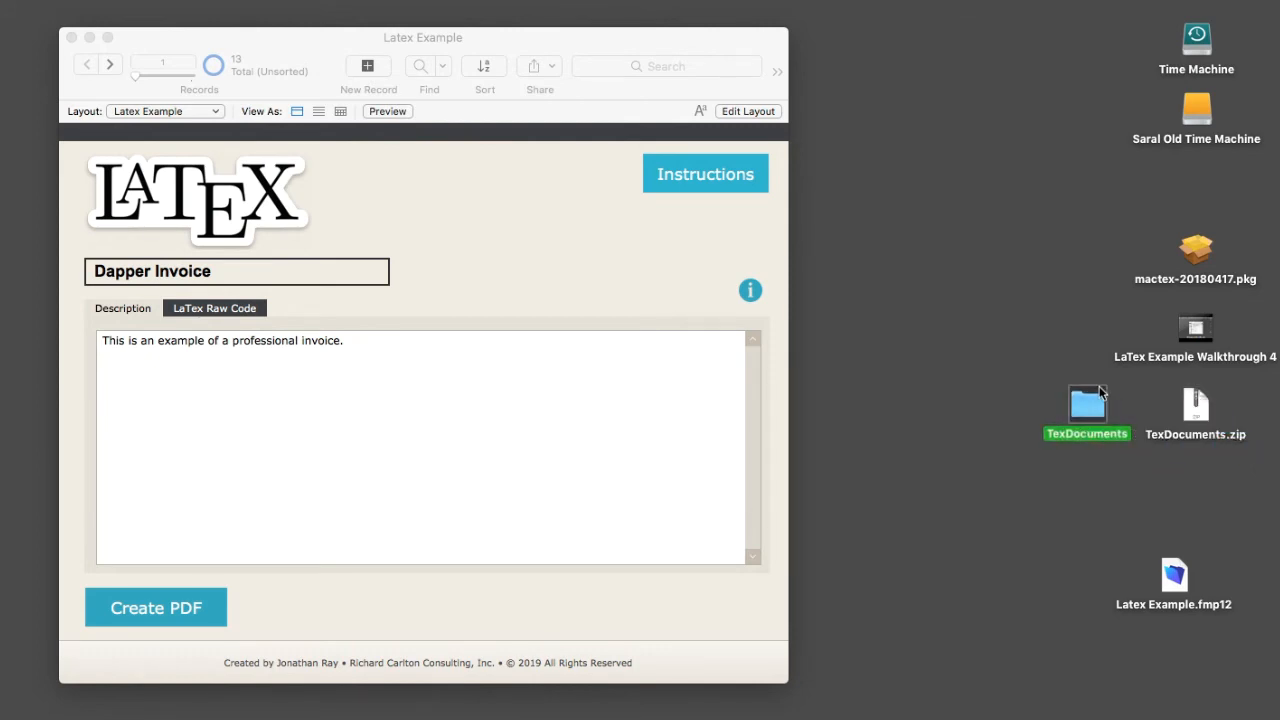
# - Browse the TexDocuments folder and expand doublecalendar to show makePDF and doublecalendar.tex
pyautogui.doubleClick(1088, 404)
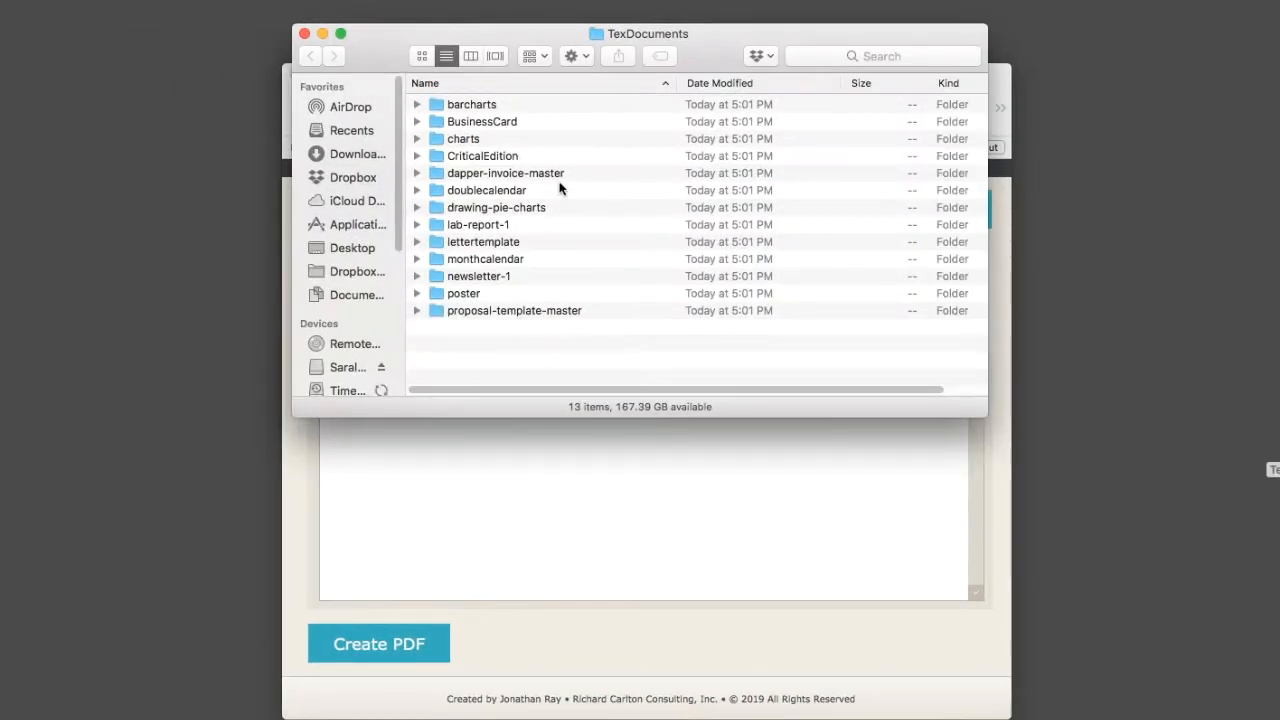
pyautogui.moveTo(492, 300)
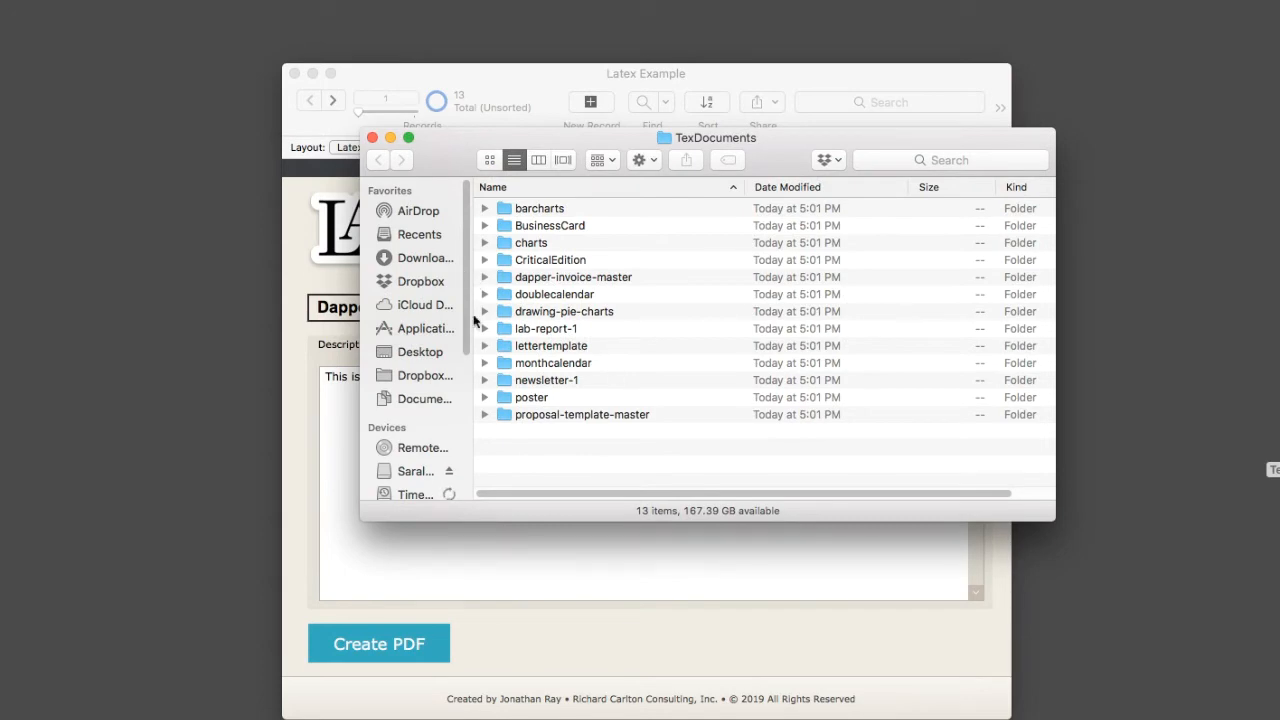
pyautogui.moveTo(488, 290)
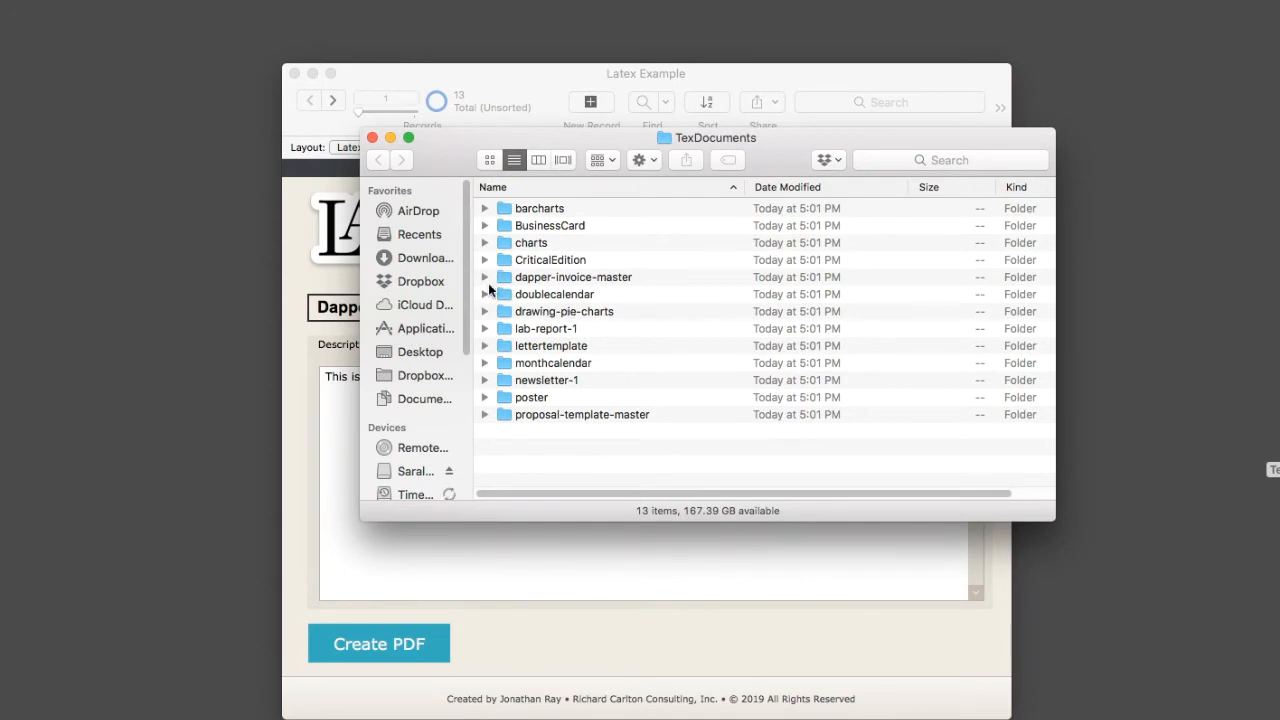
pyautogui.click(486, 294)
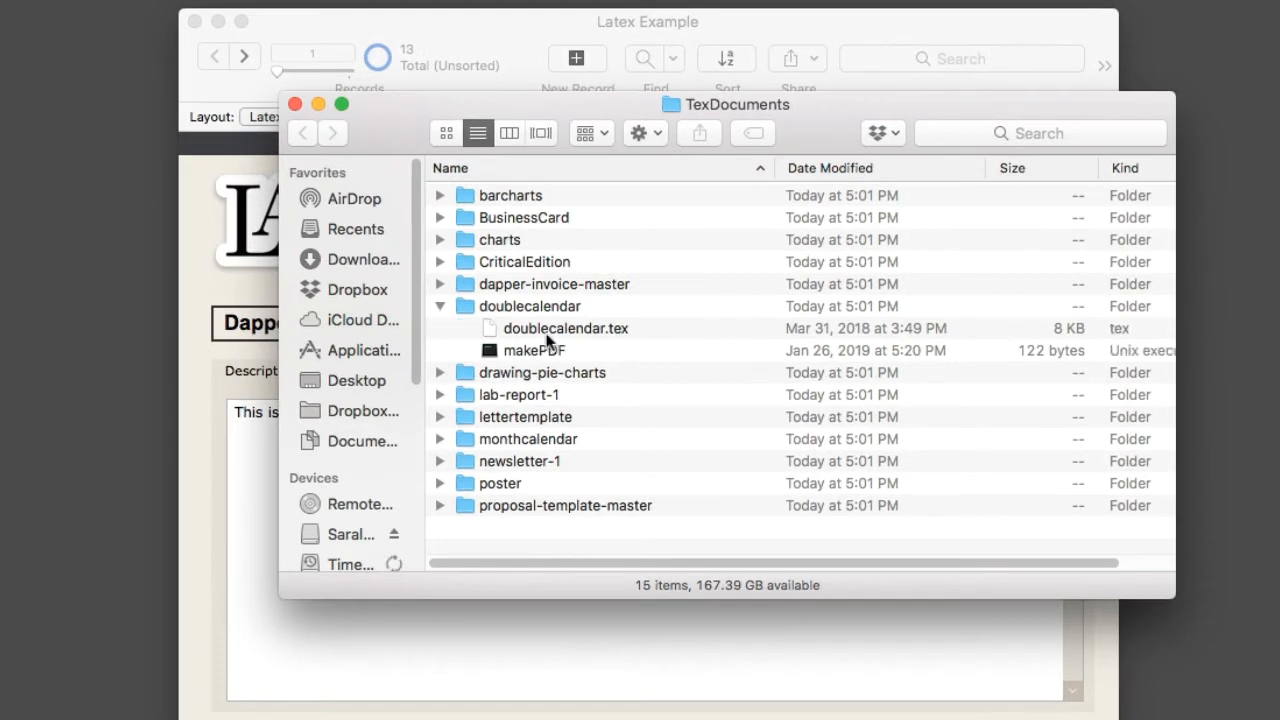
pyautogui.click(534, 350)
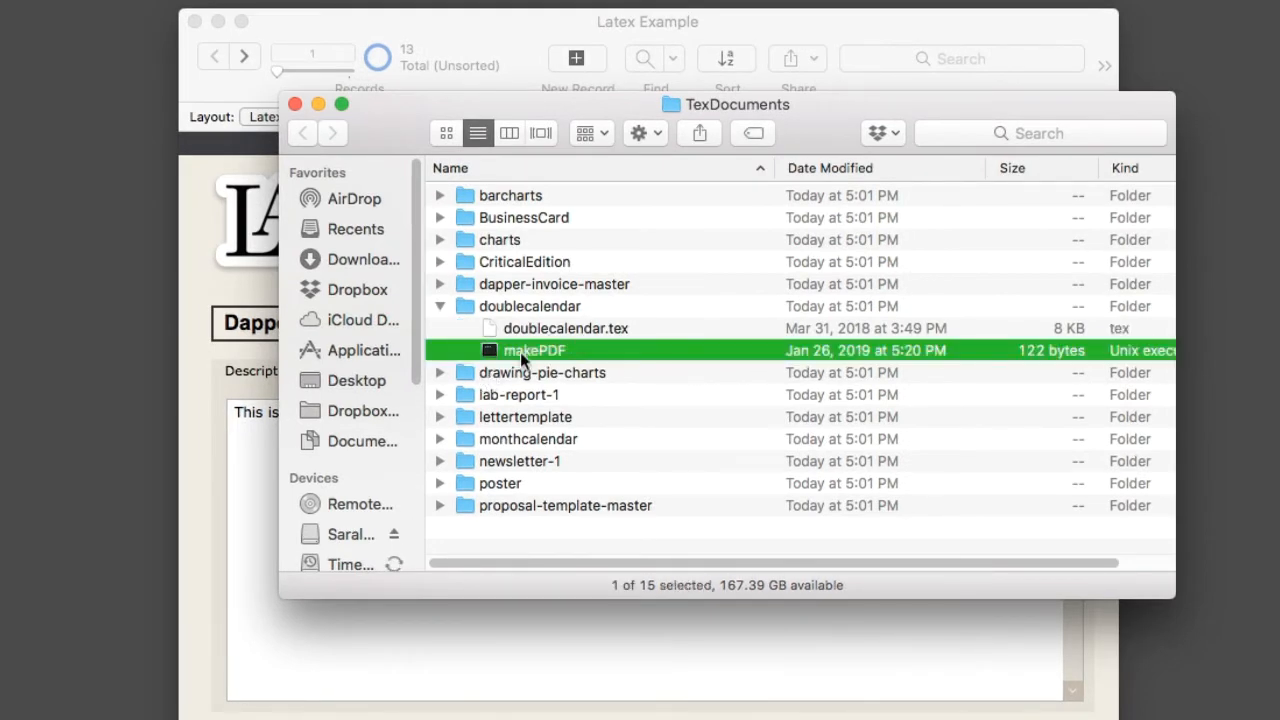
pyautogui.moveTo(548, 348)
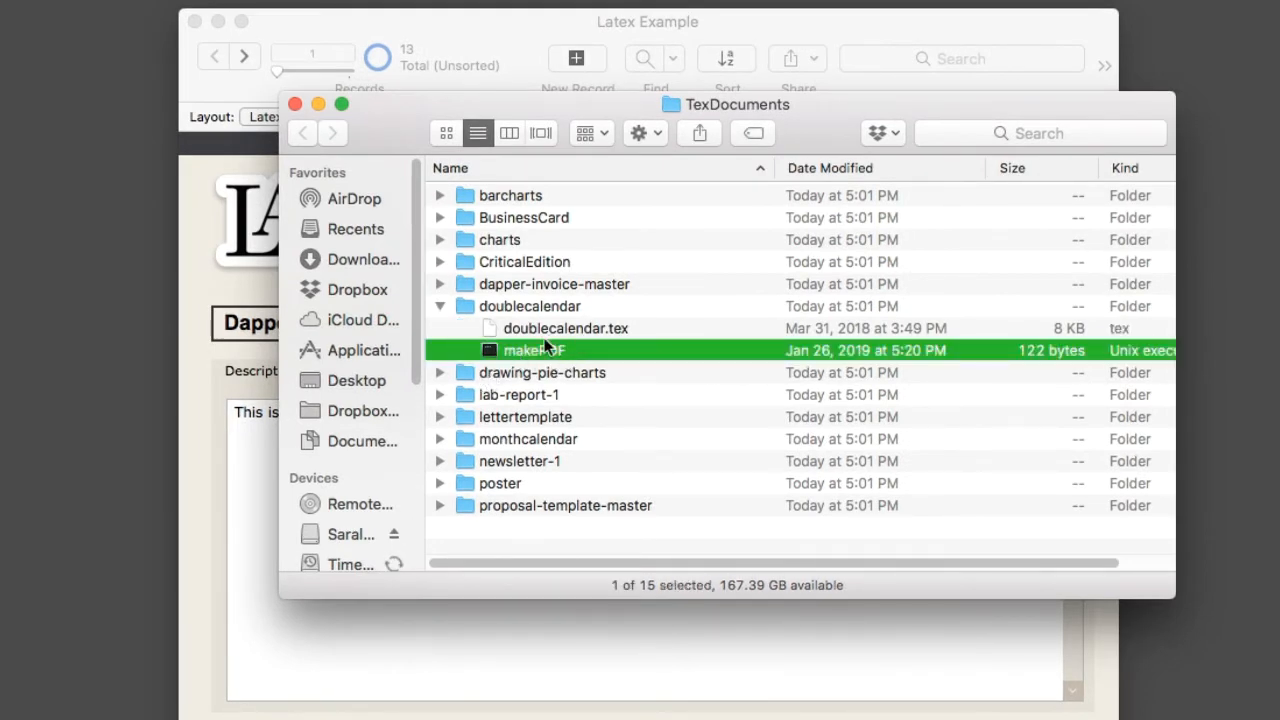
pyautogui.click(564, 328)
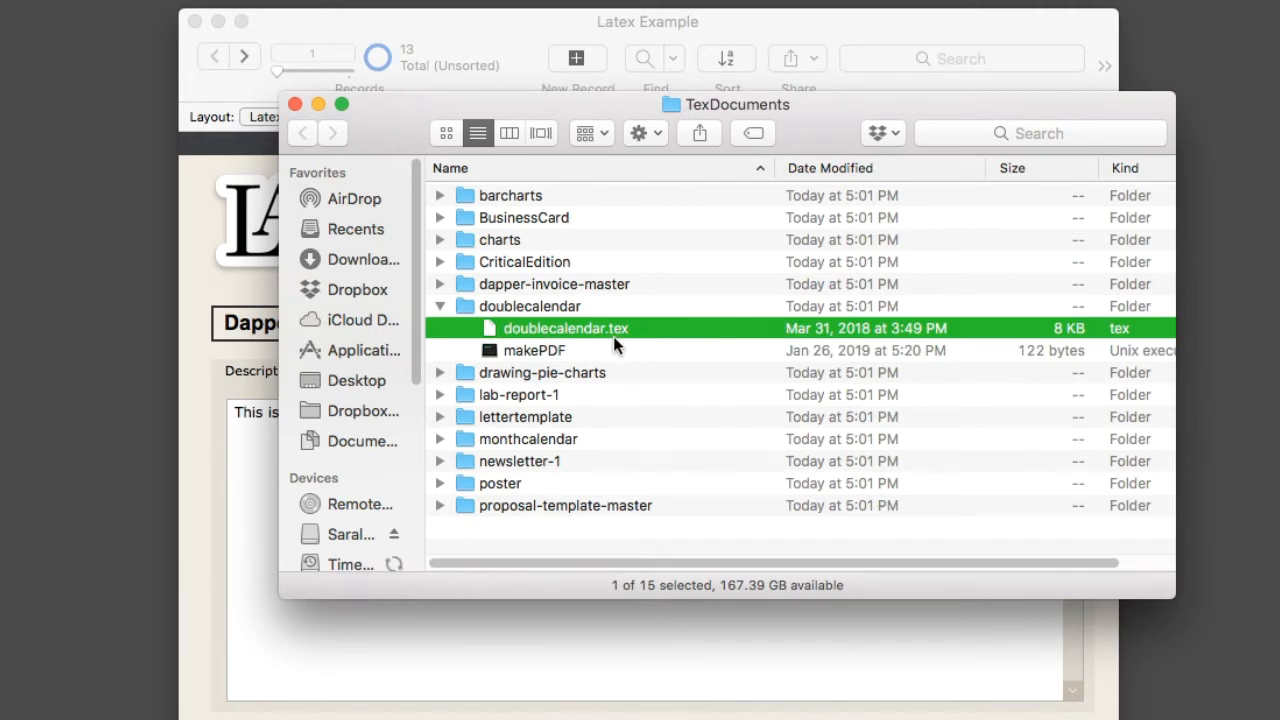
pyautogui.moveTo(622, 344)
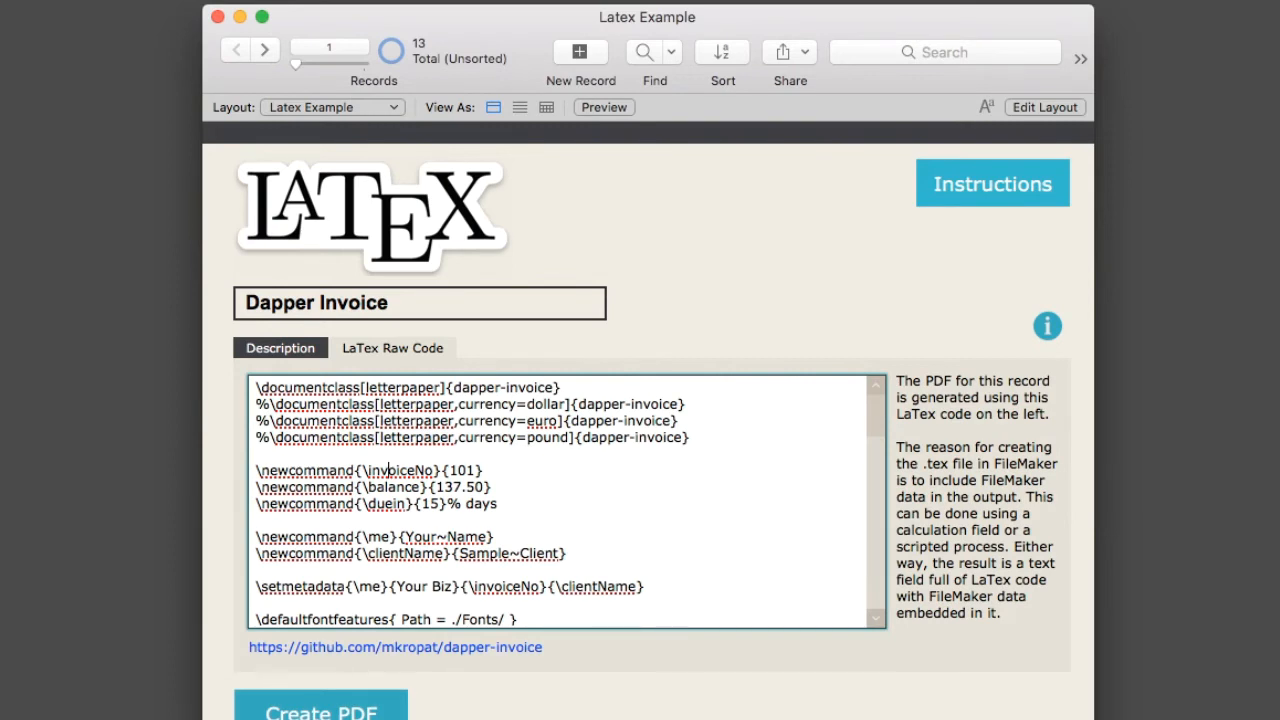
pyautogui.moveTo(1050, 364)
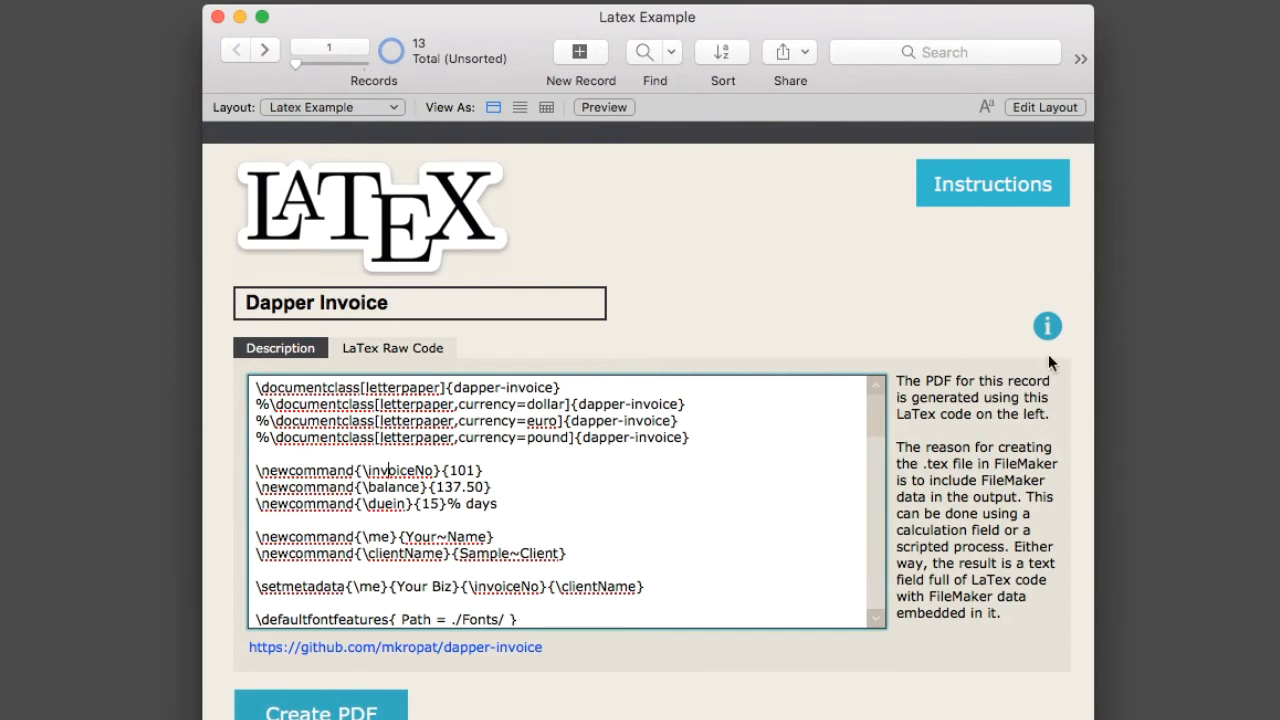
pyautogui.moveTo(948, 300)
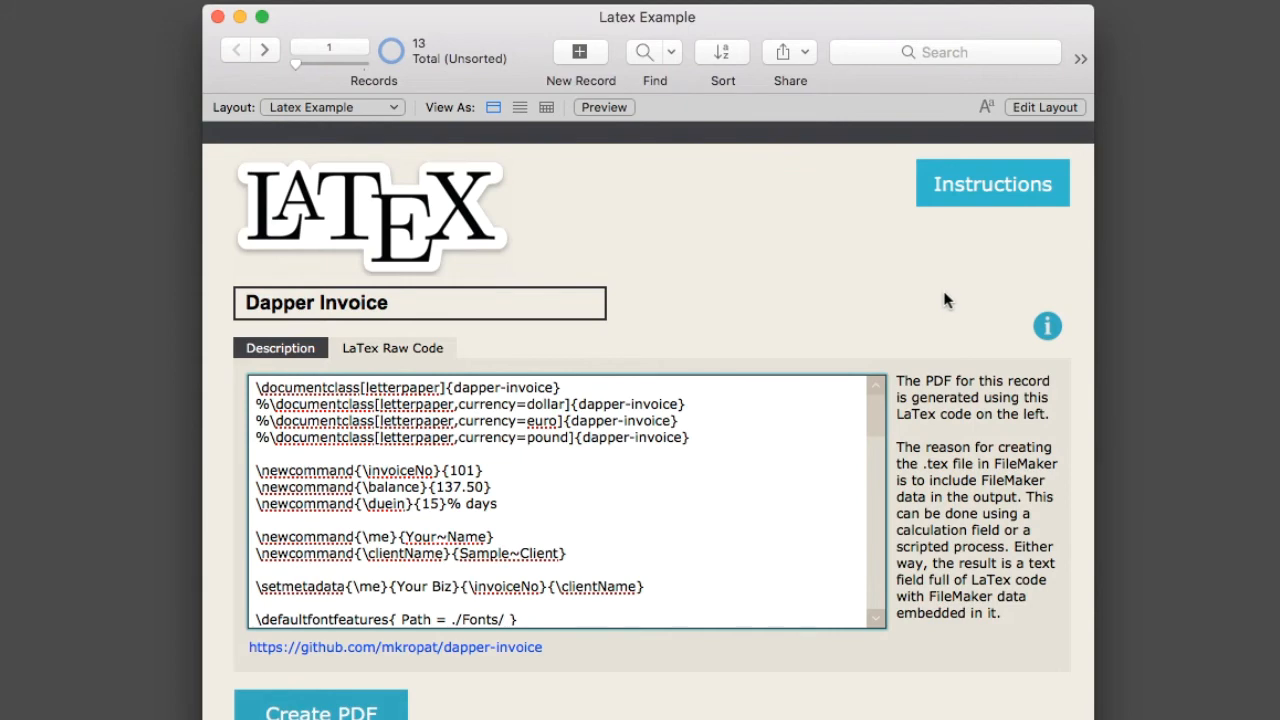
pyautogui.moveTo(530, 592)
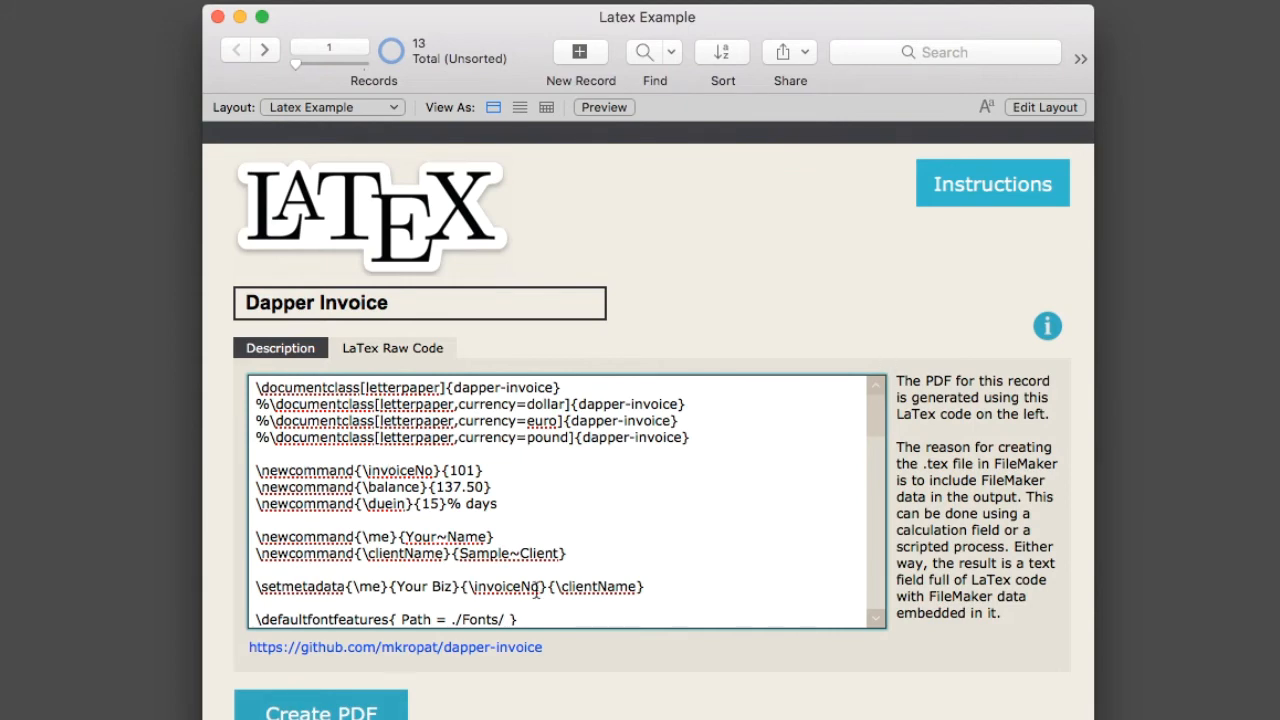
# - Scroll the Dapper Invoice raw LaTeX code down to the invoice info sections
pyautogui.scroll(-3)
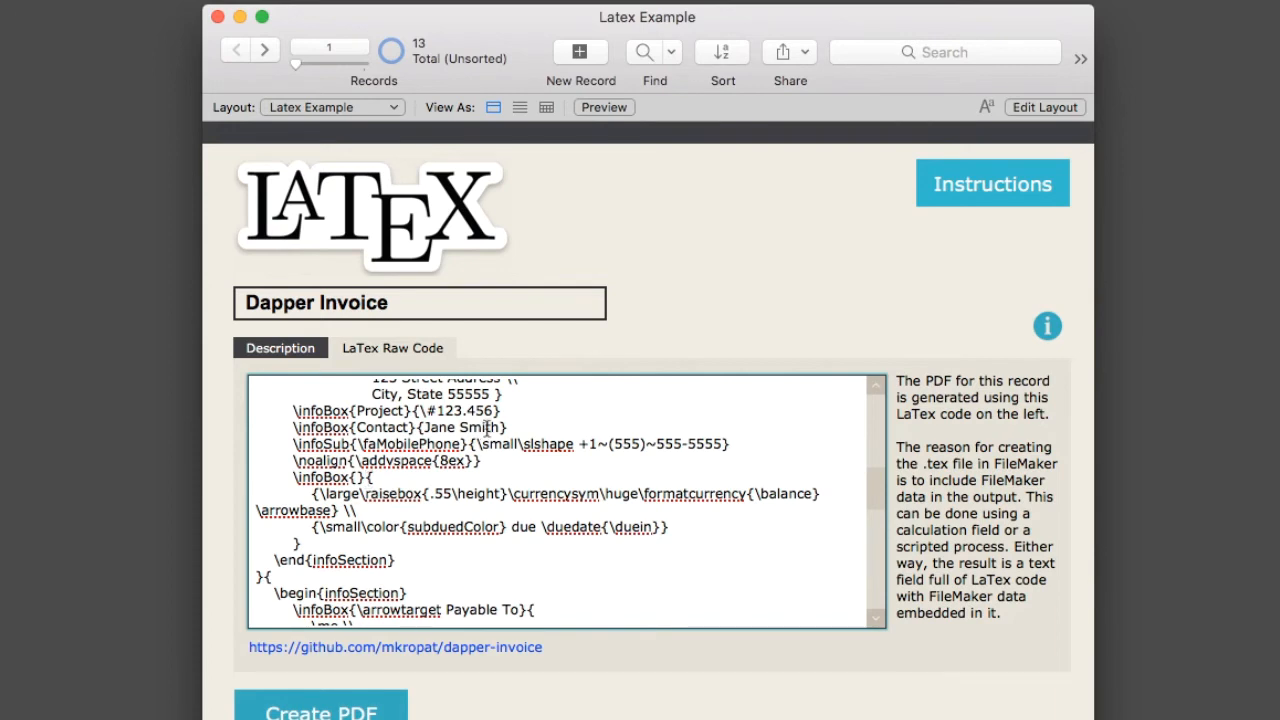
pyautogui.moveTo(662, 278)
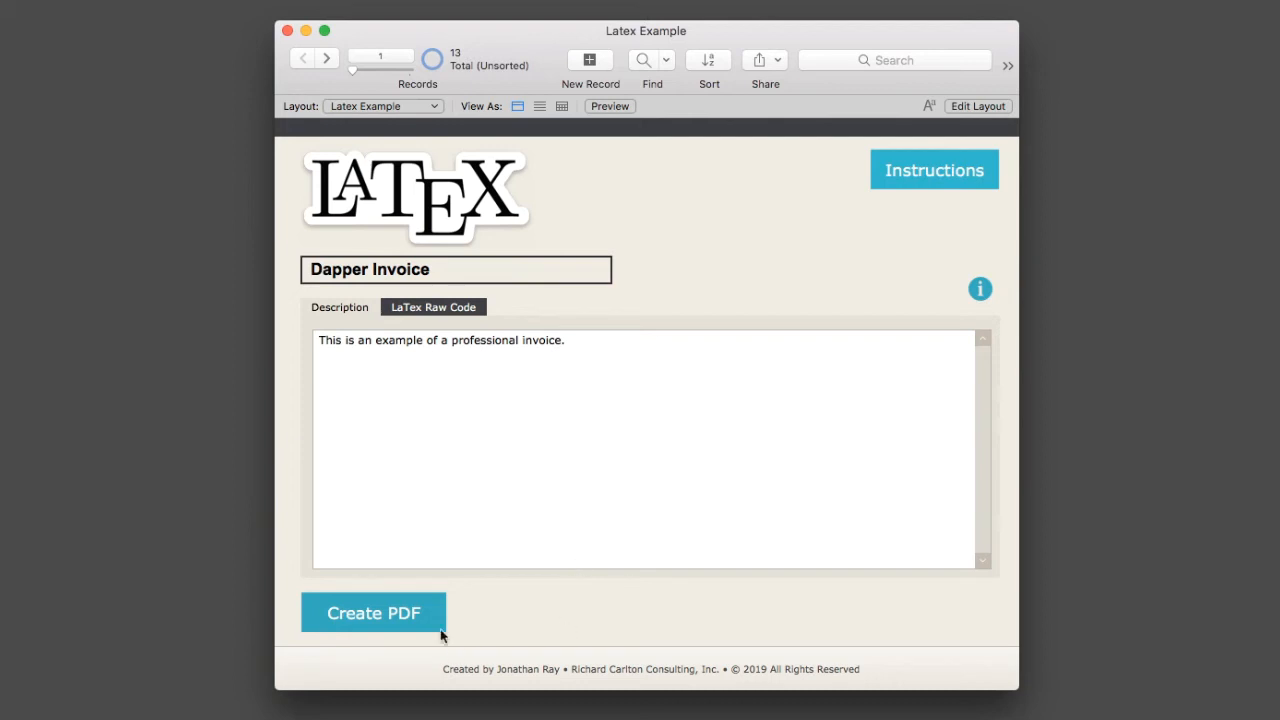
# - Create the invoice PDF and view Invoice #101 for Acme Inc. with $137.50 balance due
pyautogui.click(372, 612)
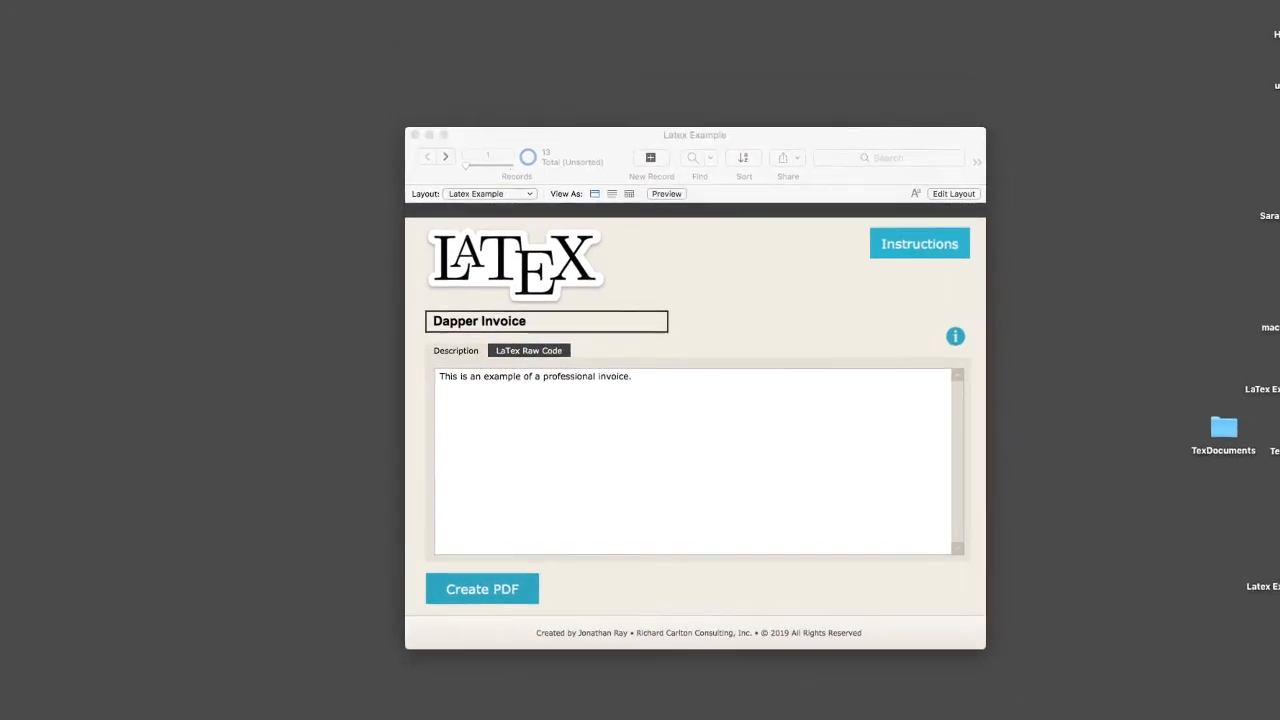
pyautogui.click(480, 588)
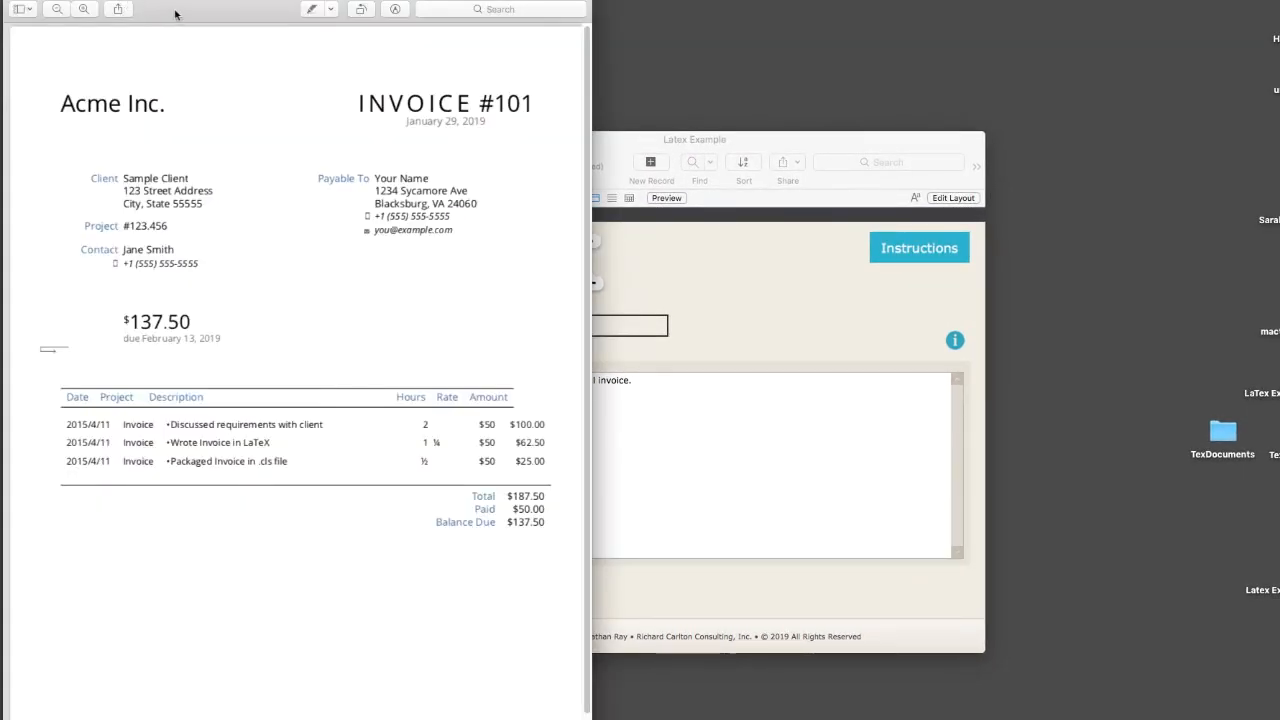
pyautogui.moveTo(406, 304)
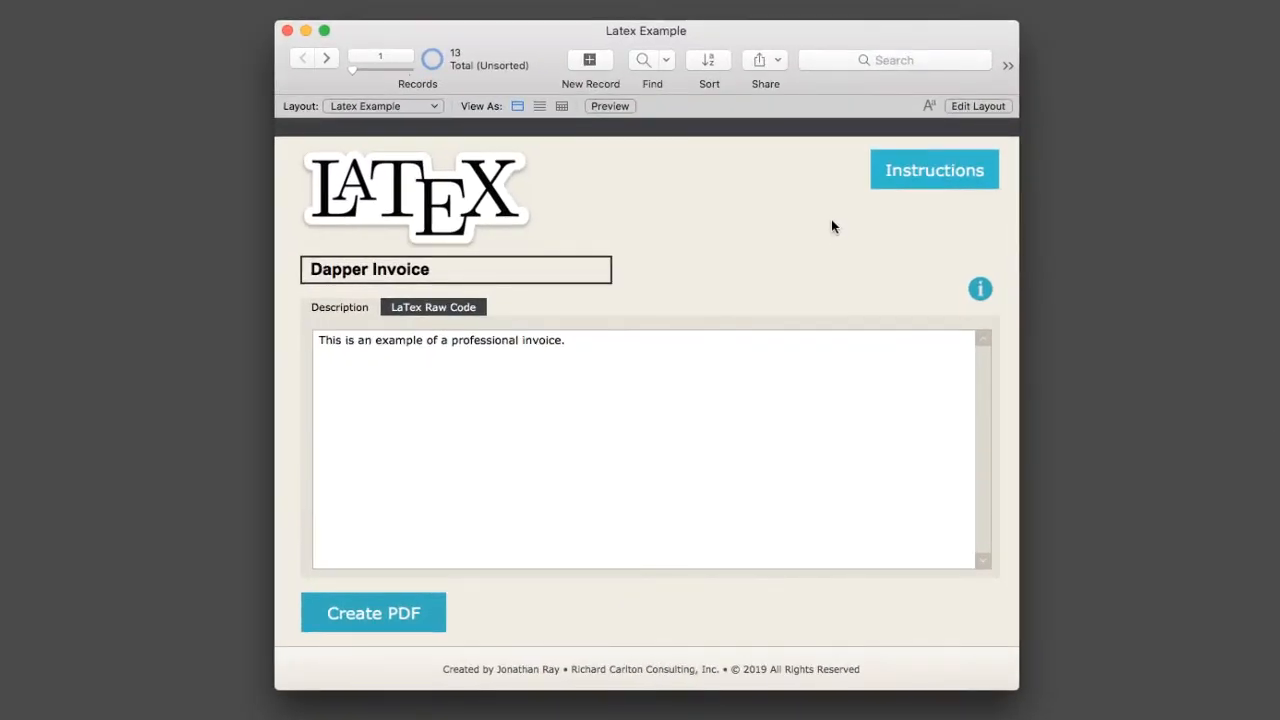
pyautogui.moveTo(836, 216)
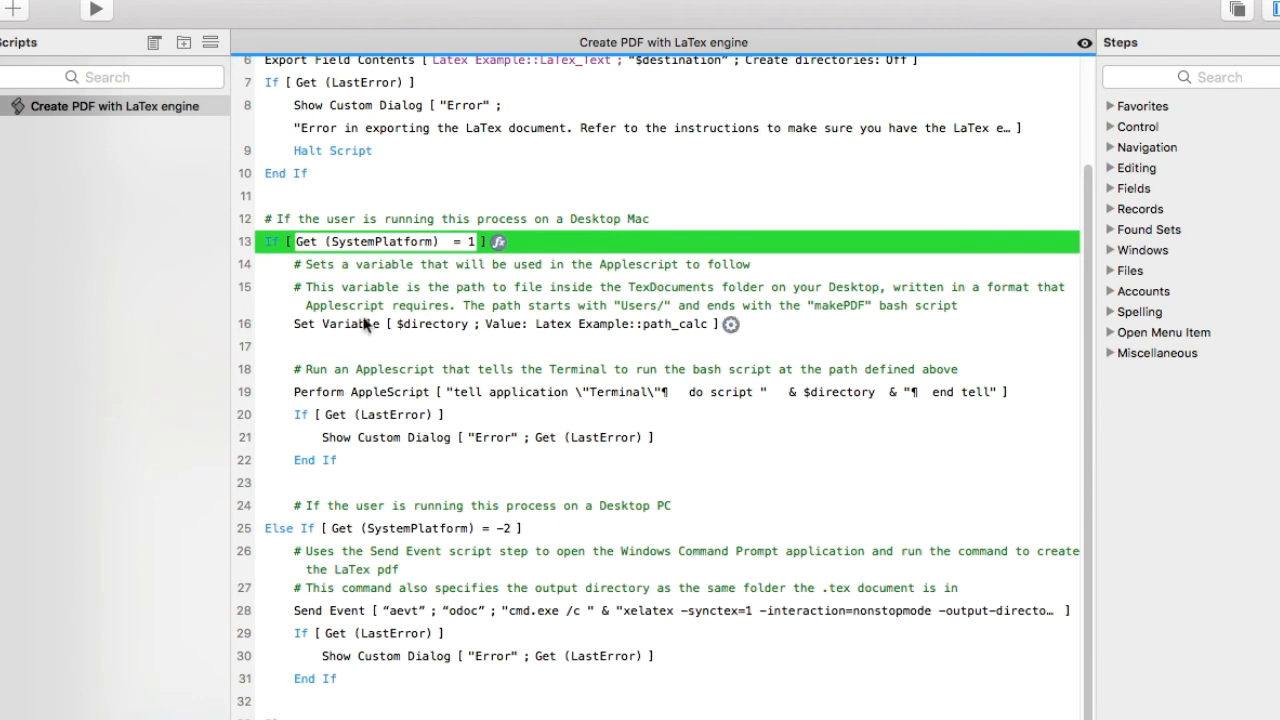
# - Review the Mac Perform AppleScript step, the Windows platform Else If, and its xelatex Send Event step
pyautogui.click(384, 392)
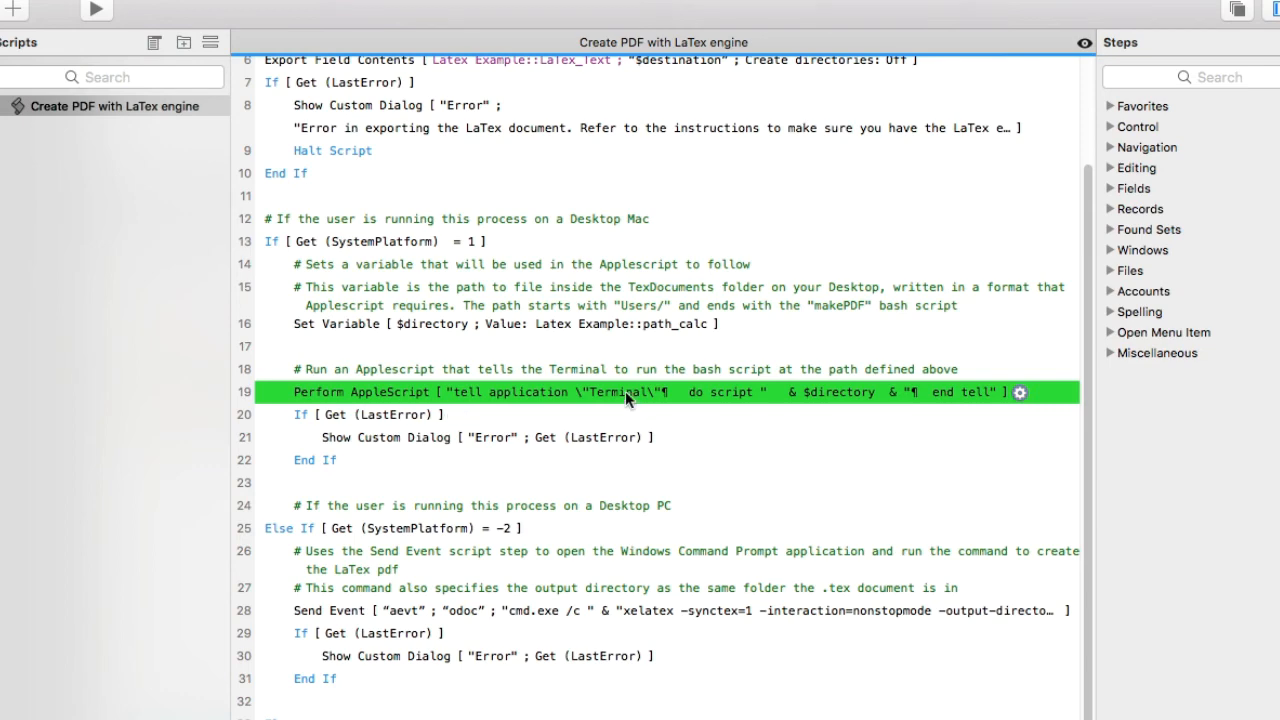
pyautogui.scroll(-3)
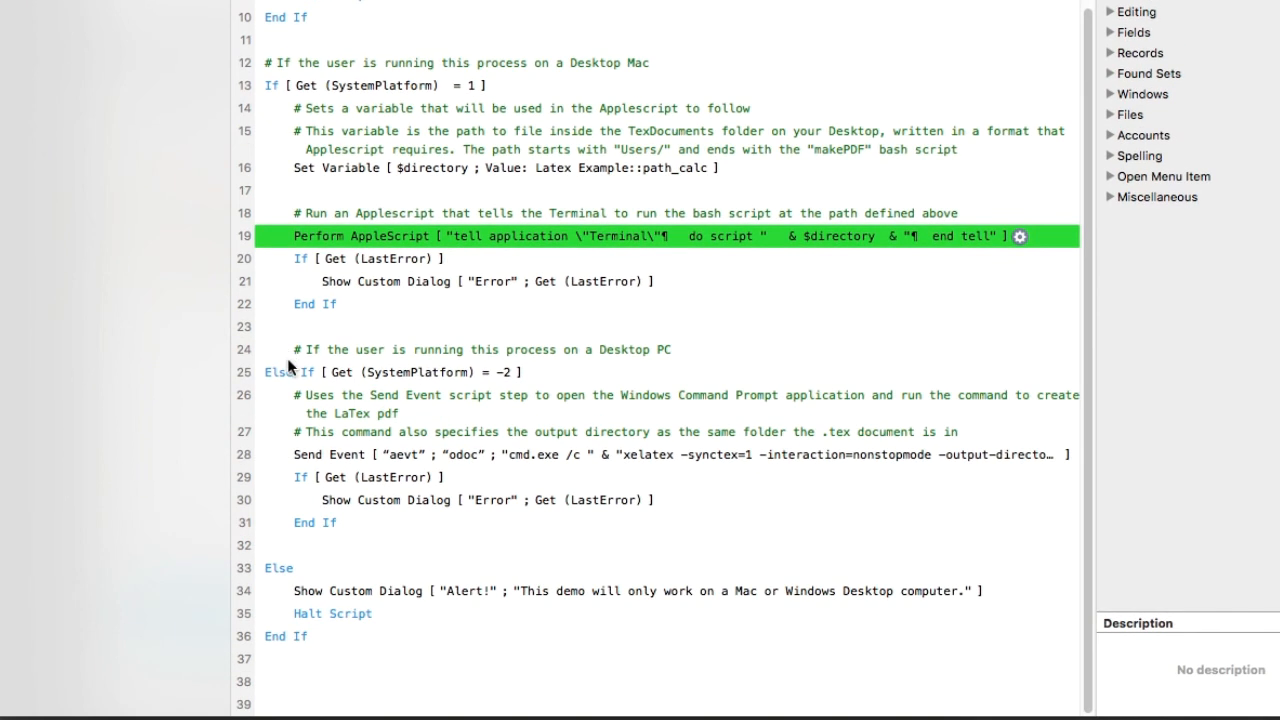
pyautogui.click(390, 372)
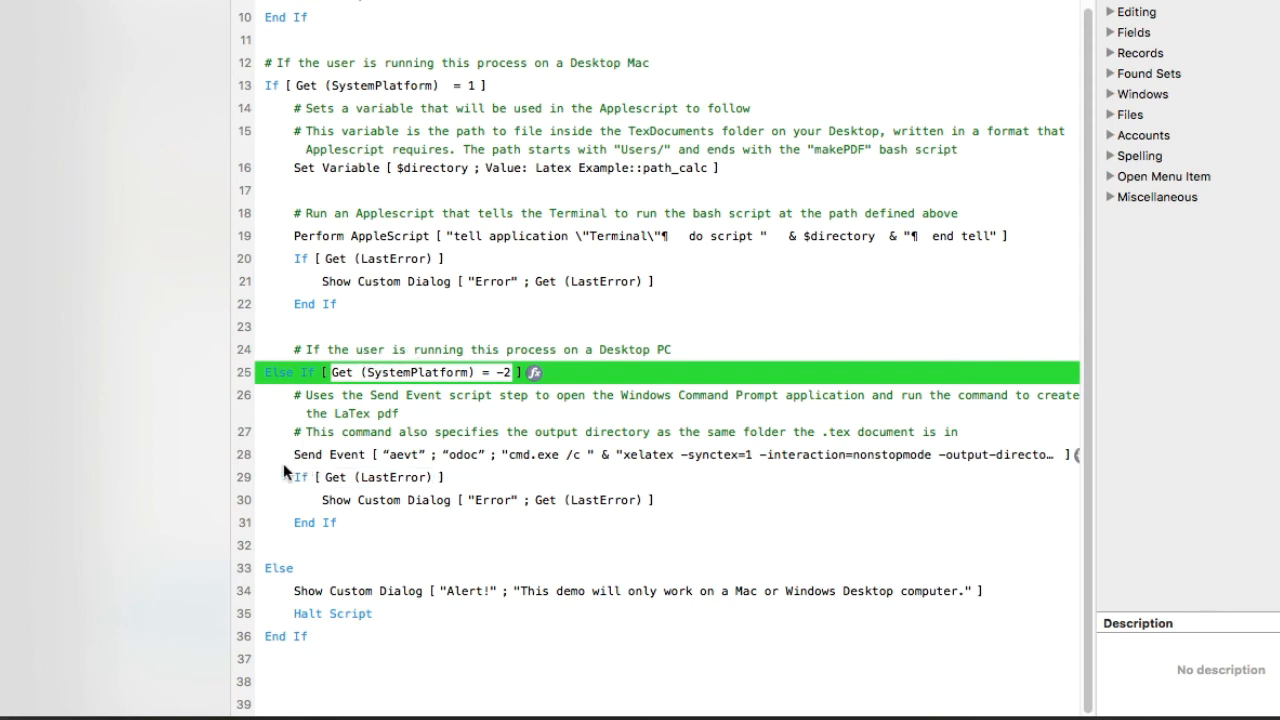
pyautogui.click(612, 456)
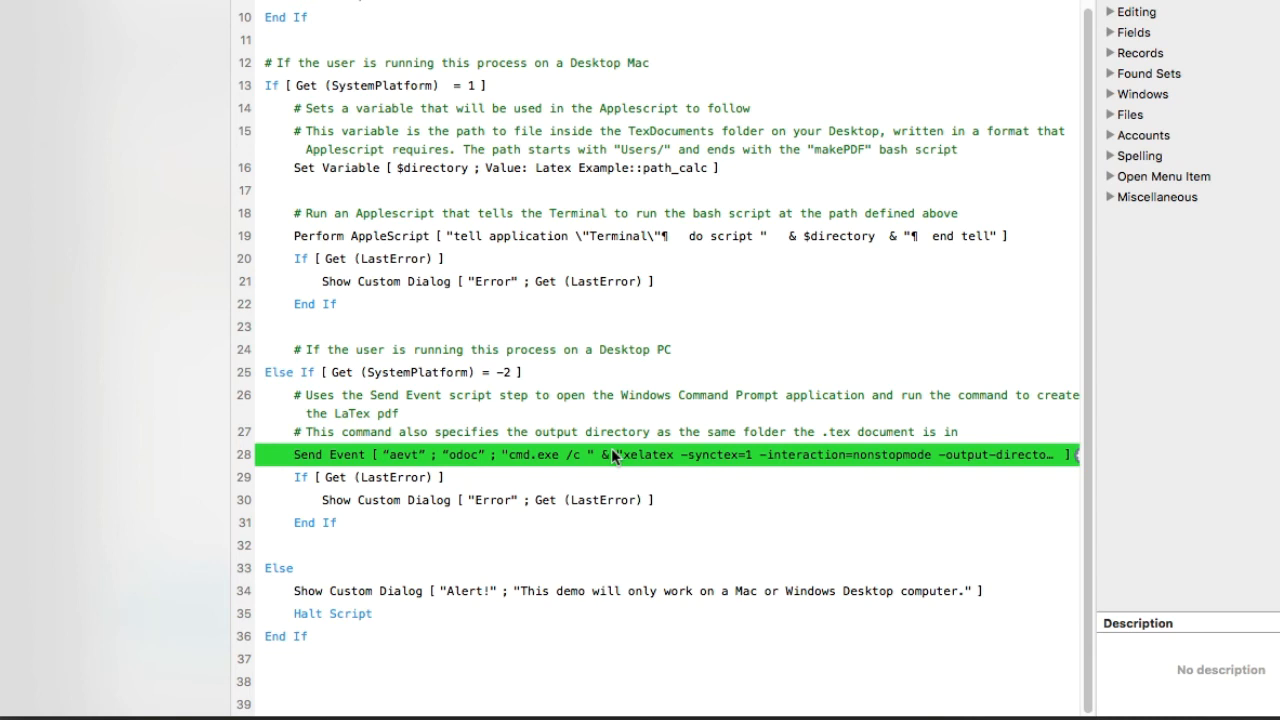
pyautogui.moveTo(322, 488)
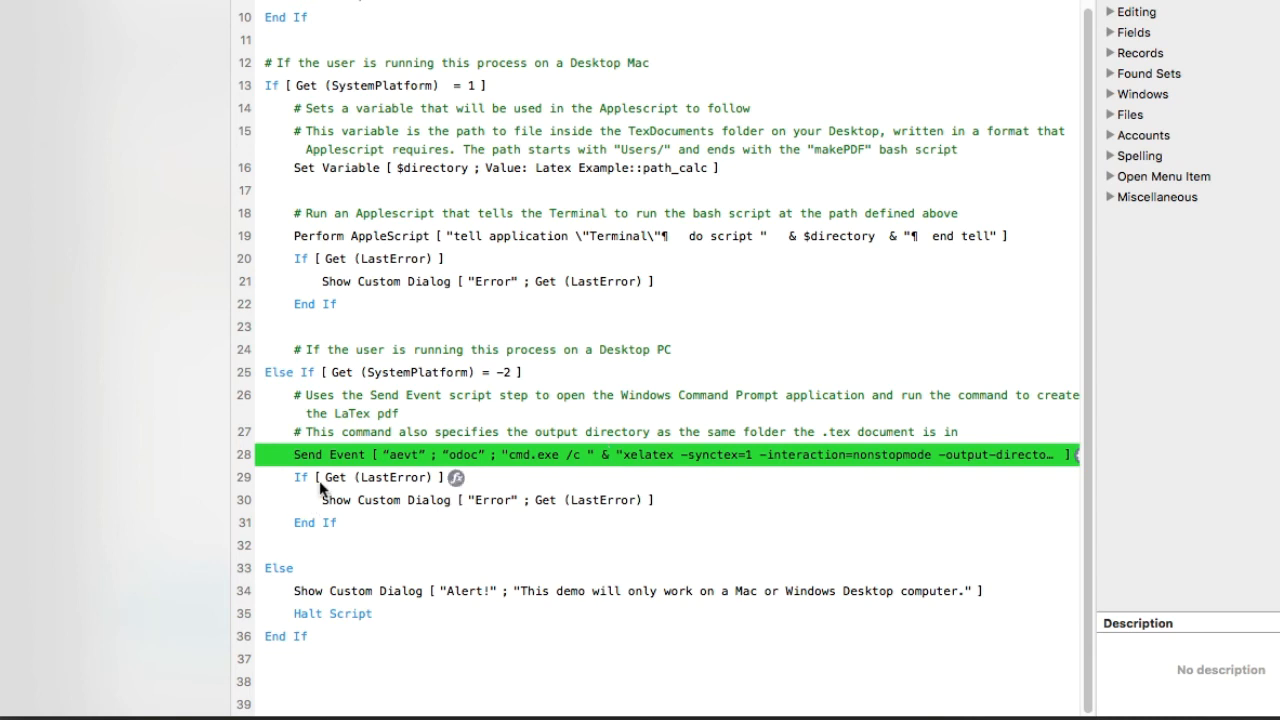